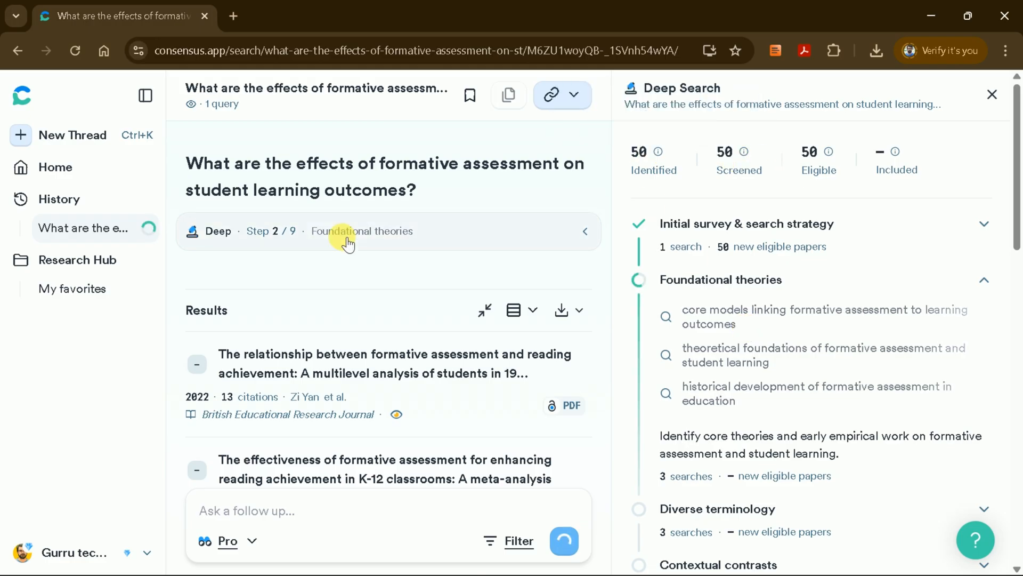
Step: Return from the Deep Search thread to the signed-out consensus.app home page
left_click(992, 95)
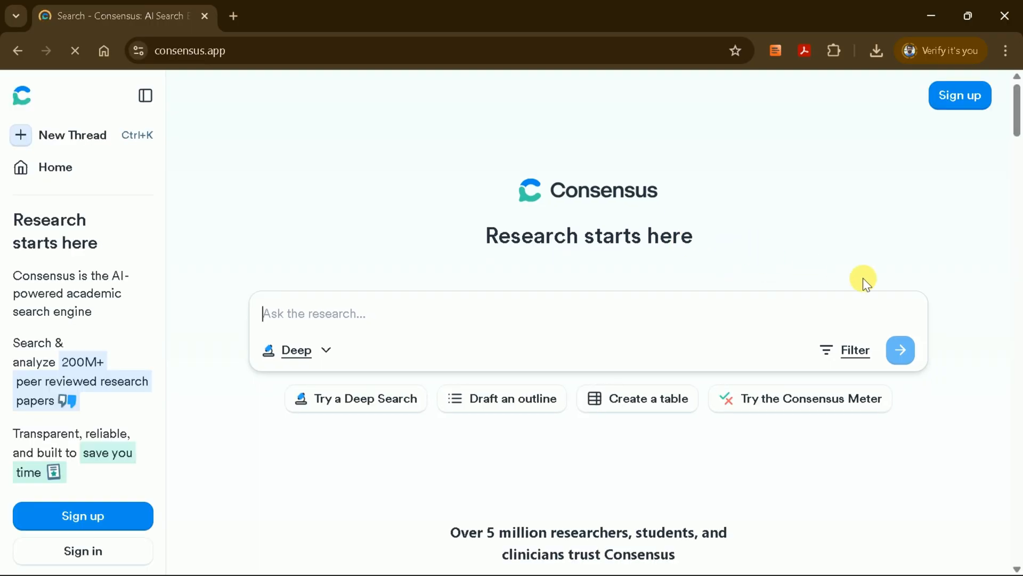
Step: Scroll the landing page and sign in to the Consensus account from the sidebar
scroll("down", 3)
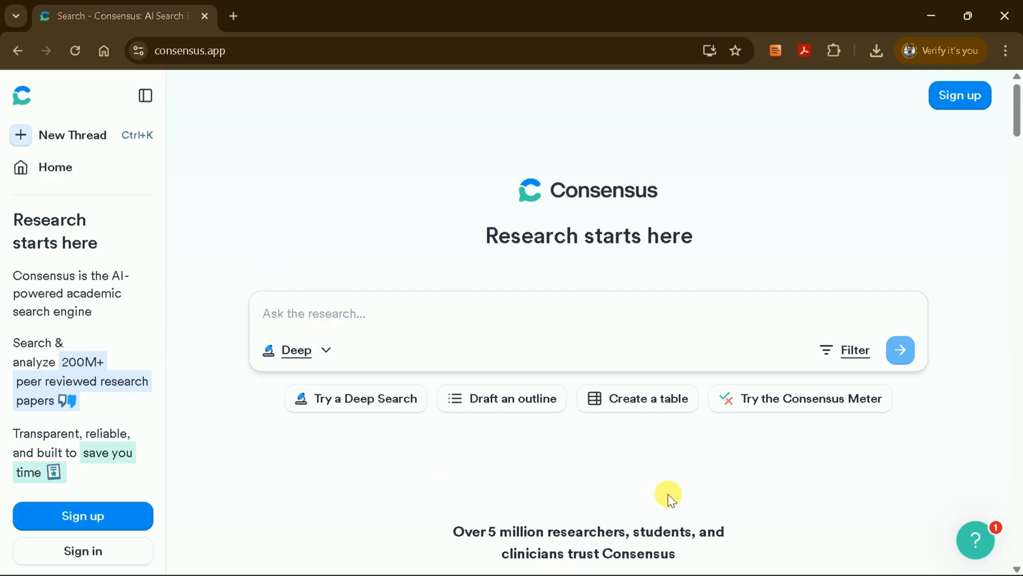
scroll("down", 3)
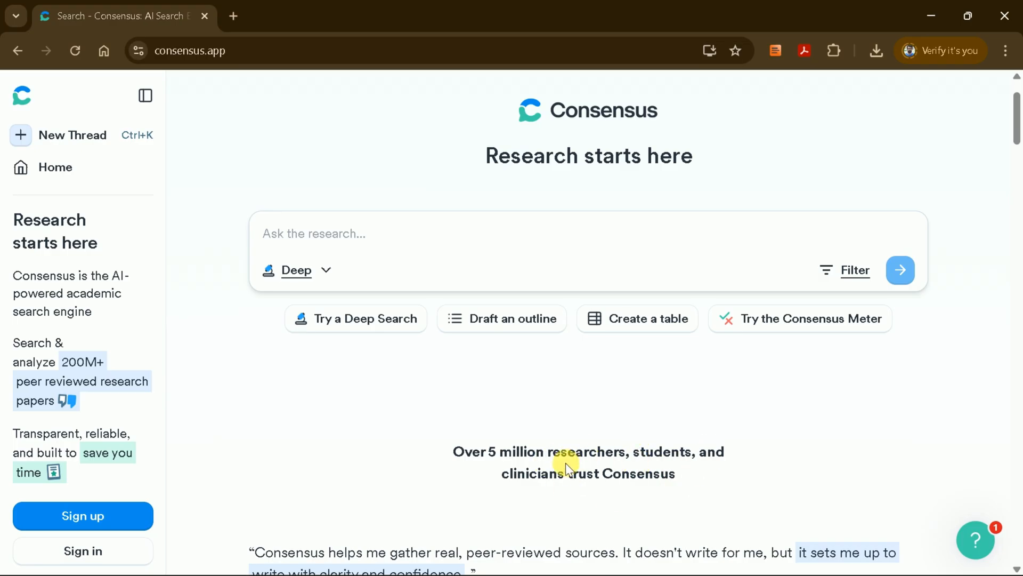
scroll("down", 3)
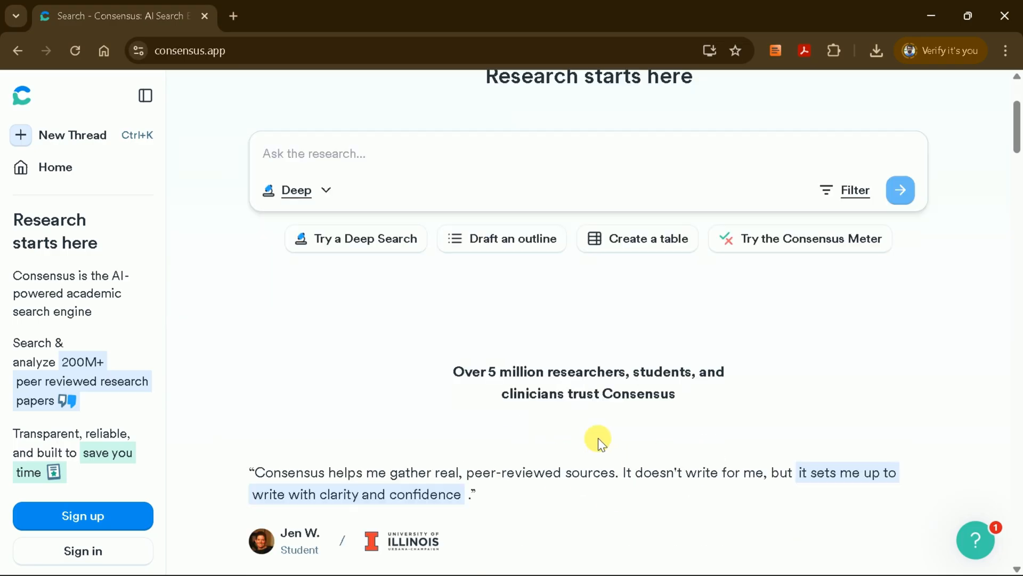
left_click(83, 551)
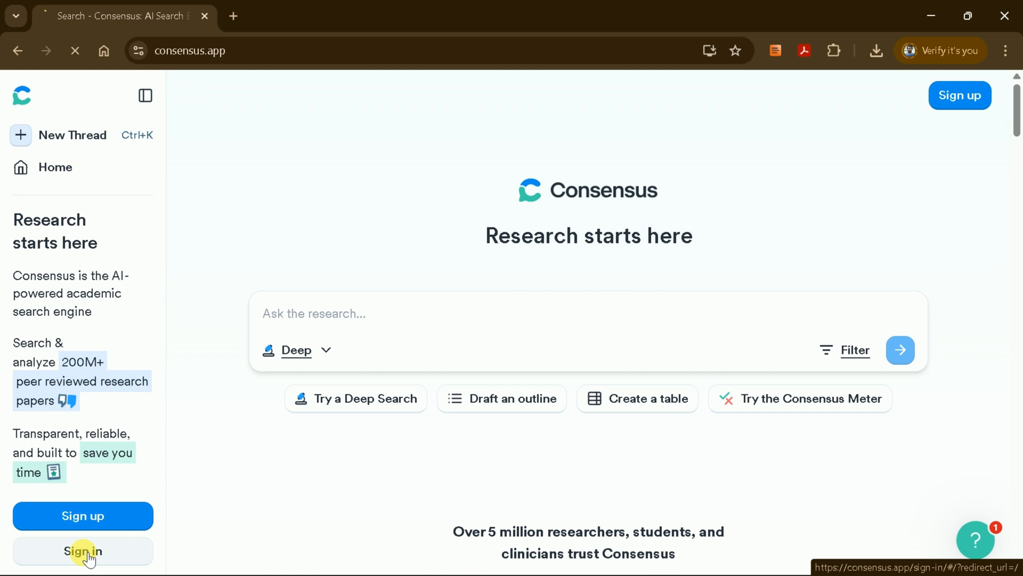
left_click(83, 551)
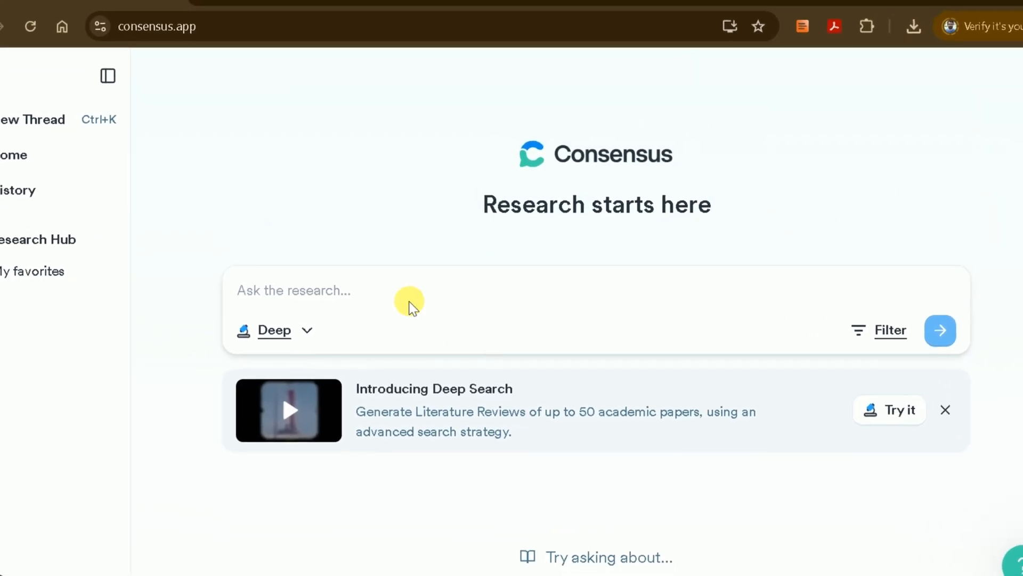
left_click(294, 329)
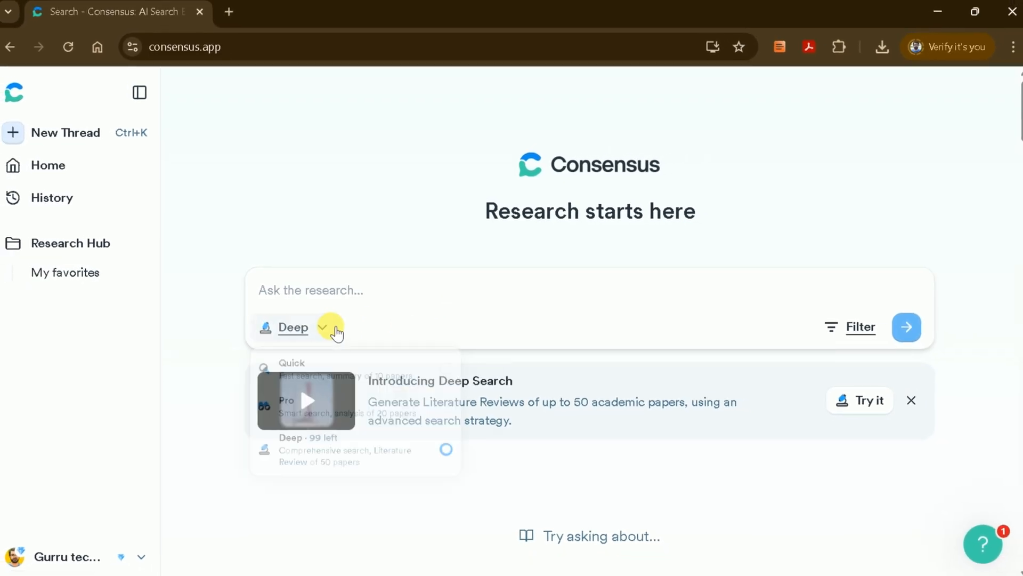
left_click(323, 328)
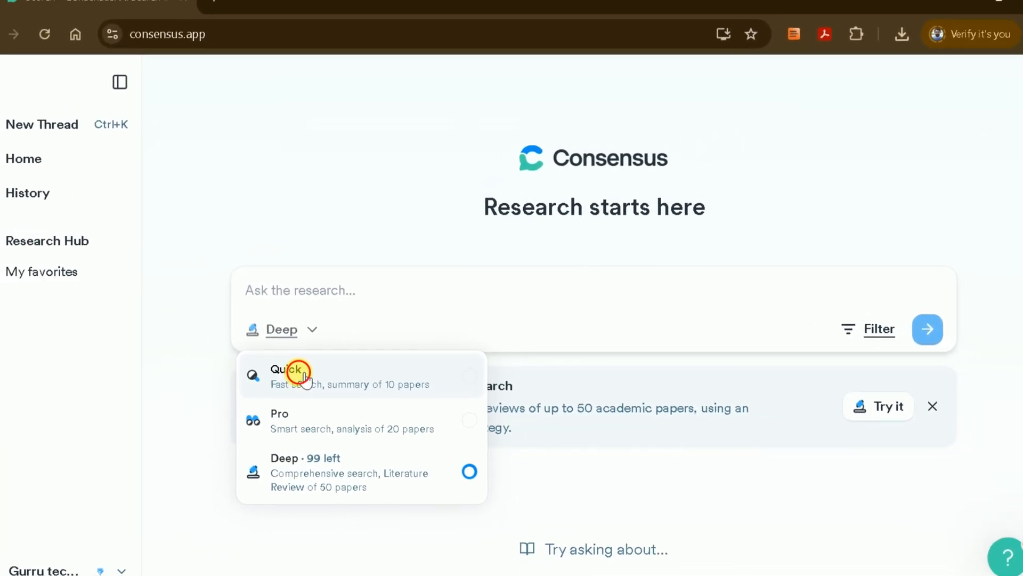
left_click(289, 375)
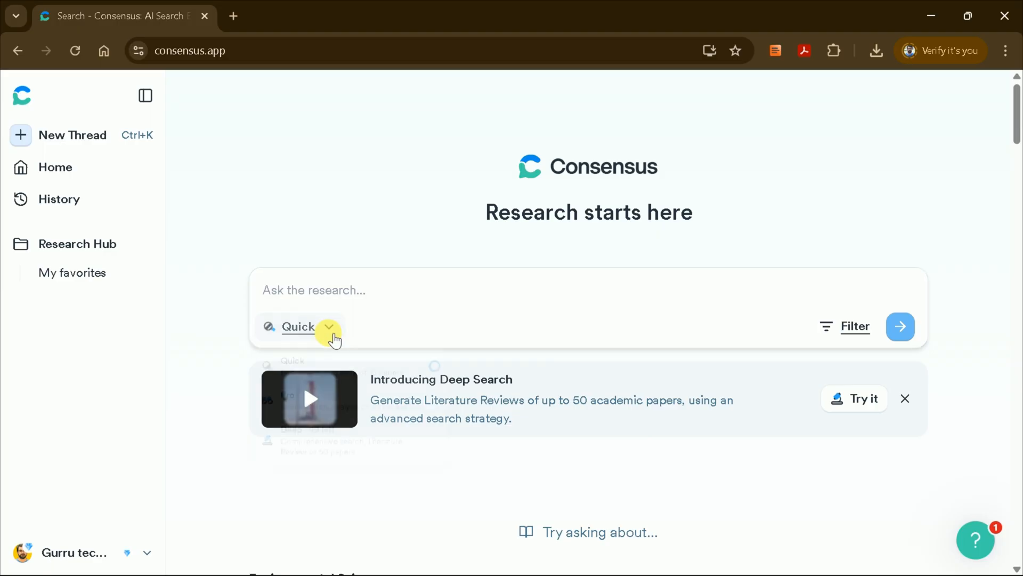
left_click(328, 326)
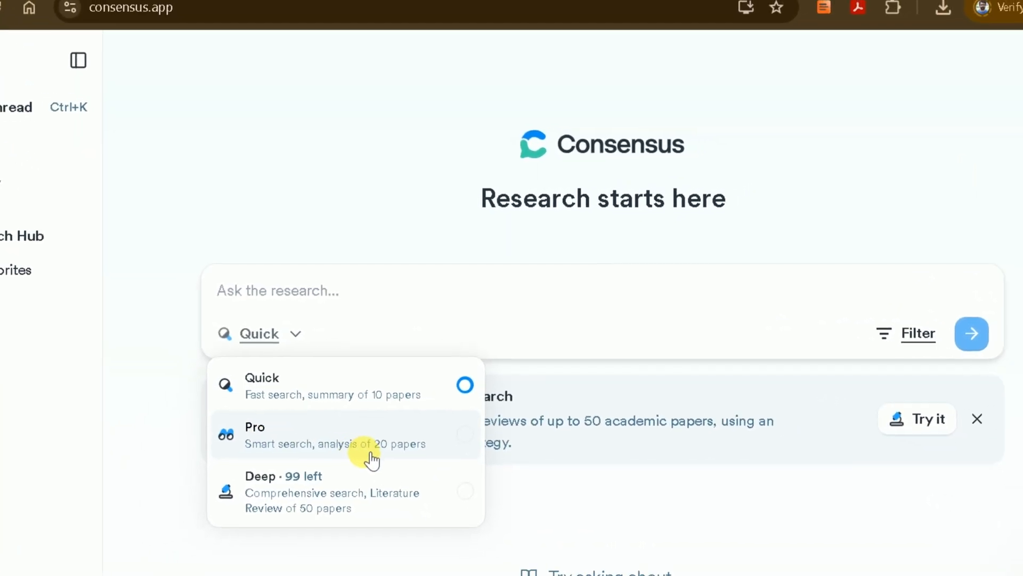
left_click(254, 435)
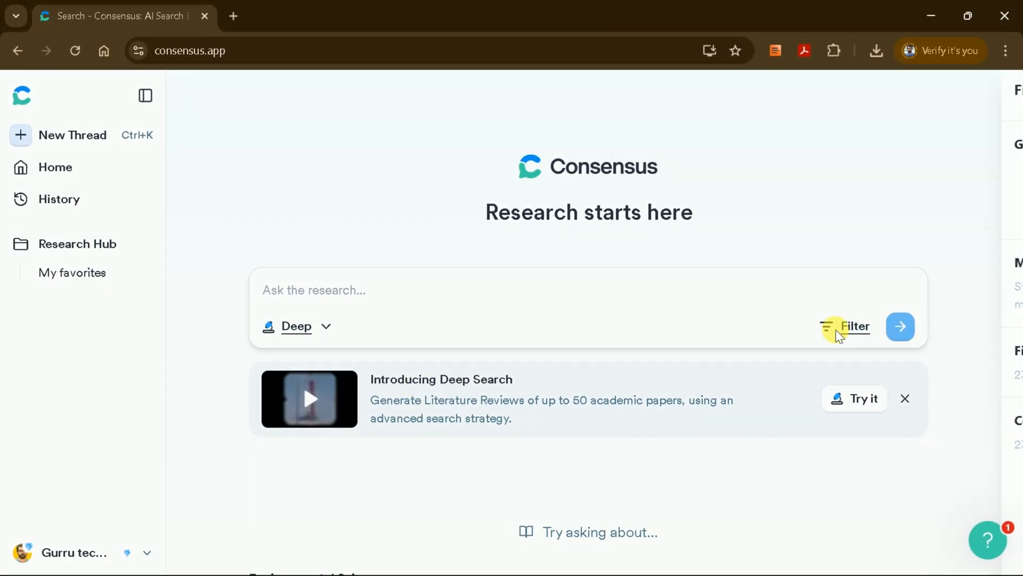
Step: Close the Filters panel and browse the 'Try asking about' example topics
left_click(855, 327)
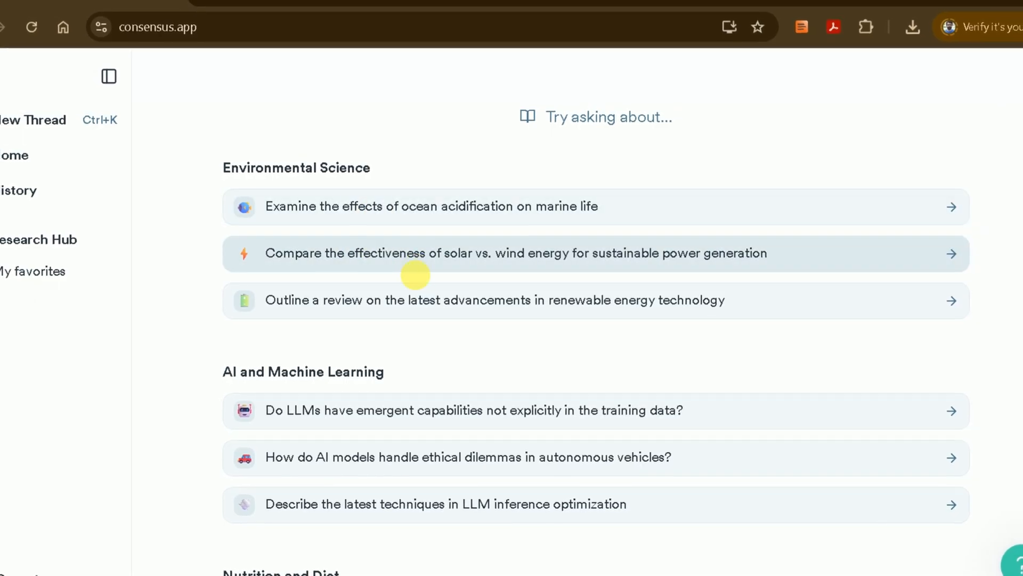
scroll("down", 3)
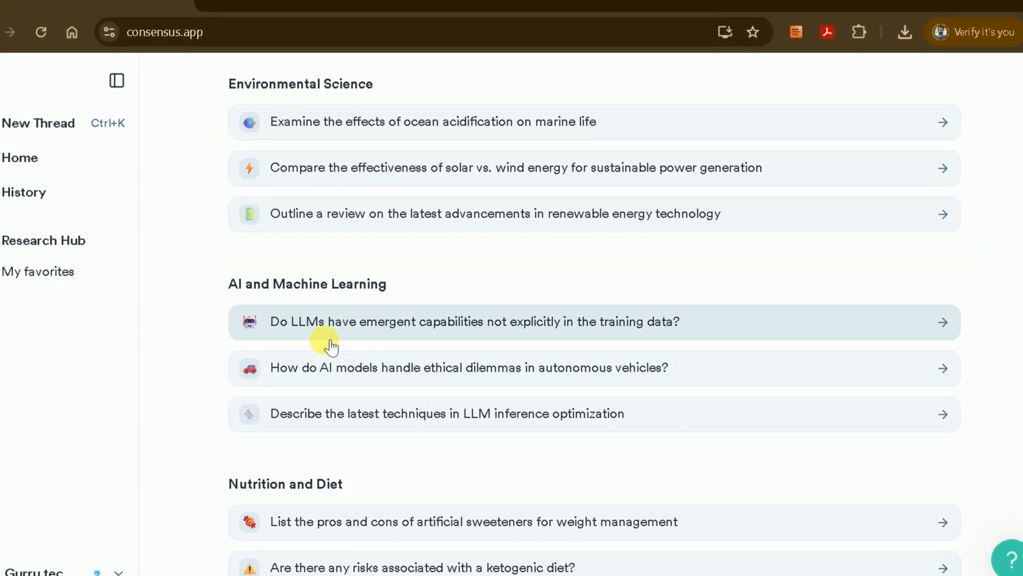
scroll("down", 3)
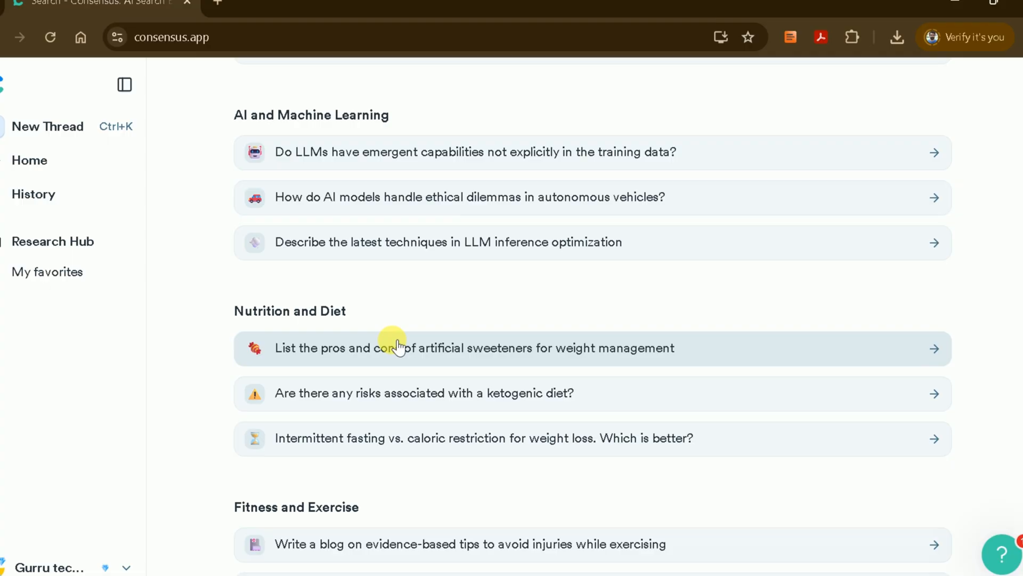
scroll("down", 3)
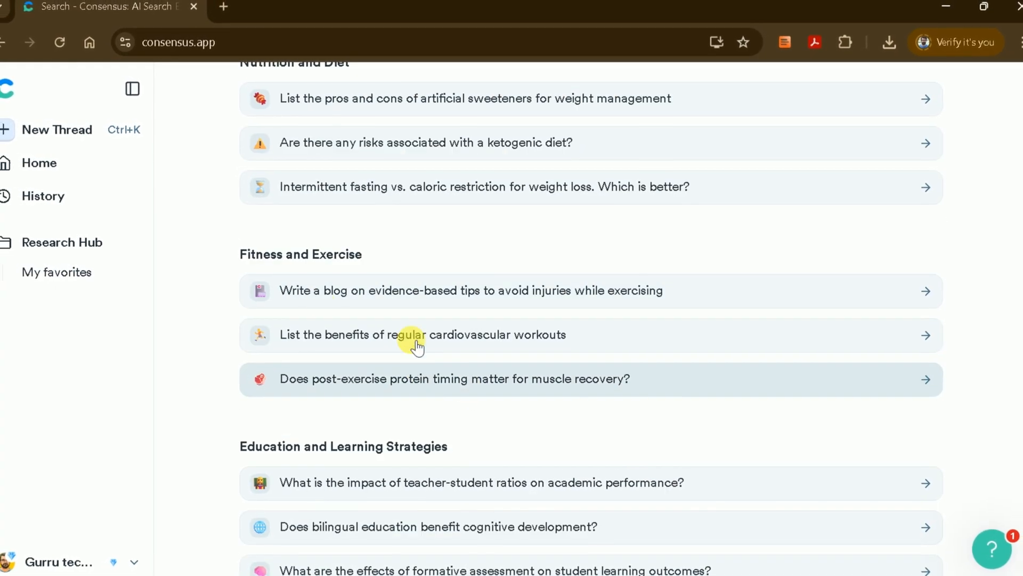
scroll("down", 3)
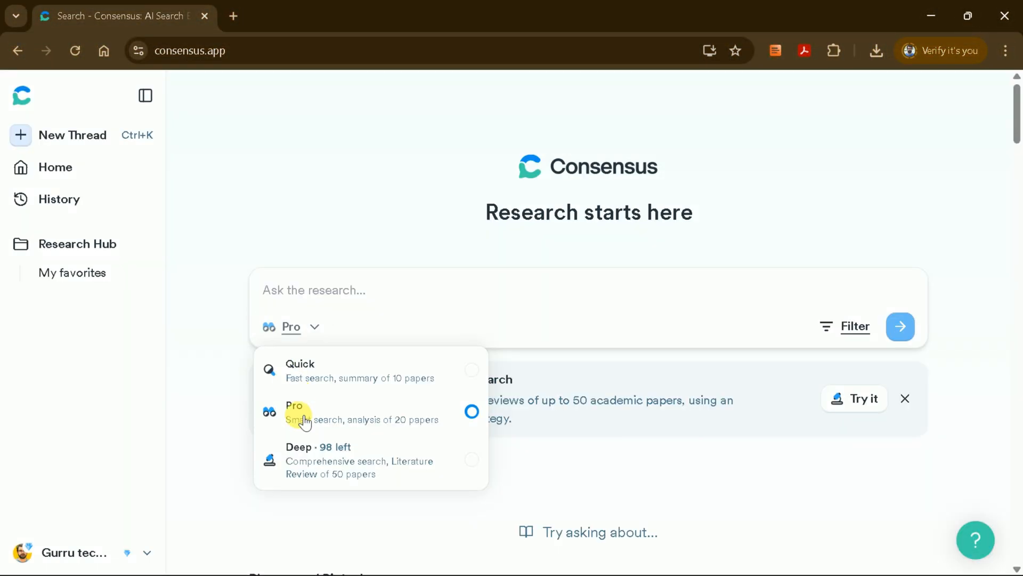
Step: In Deep mode, enter 'What are the effects of formative assessment on student learning outcomes?'
left_click(298, 454)
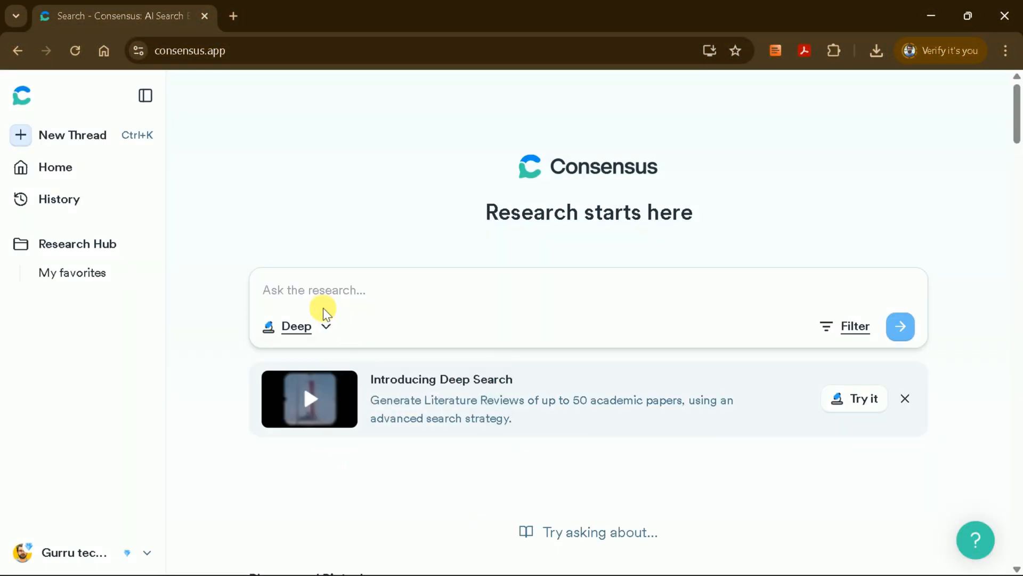
left_click(326, 290)
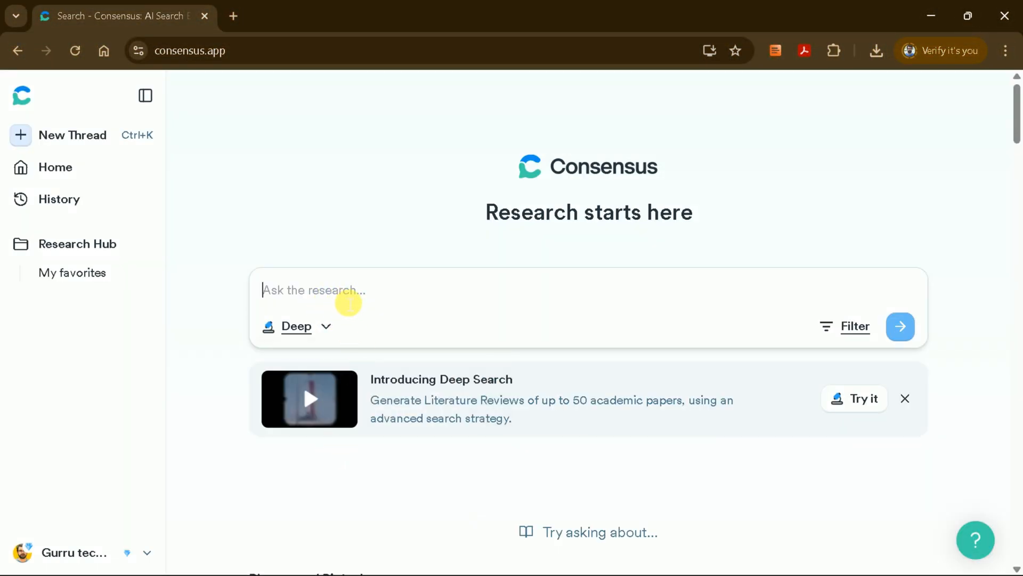
type("What are the effects of formative assessment on student learning outcomes?")
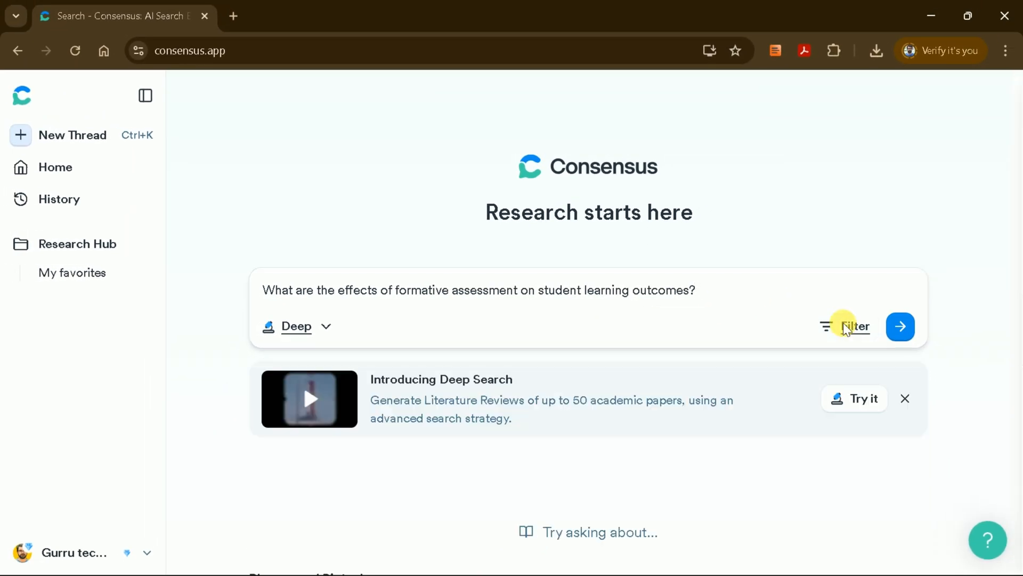
Step: Check the Filters without changes and submit the question as a Deep Search
left_click(846, 326)
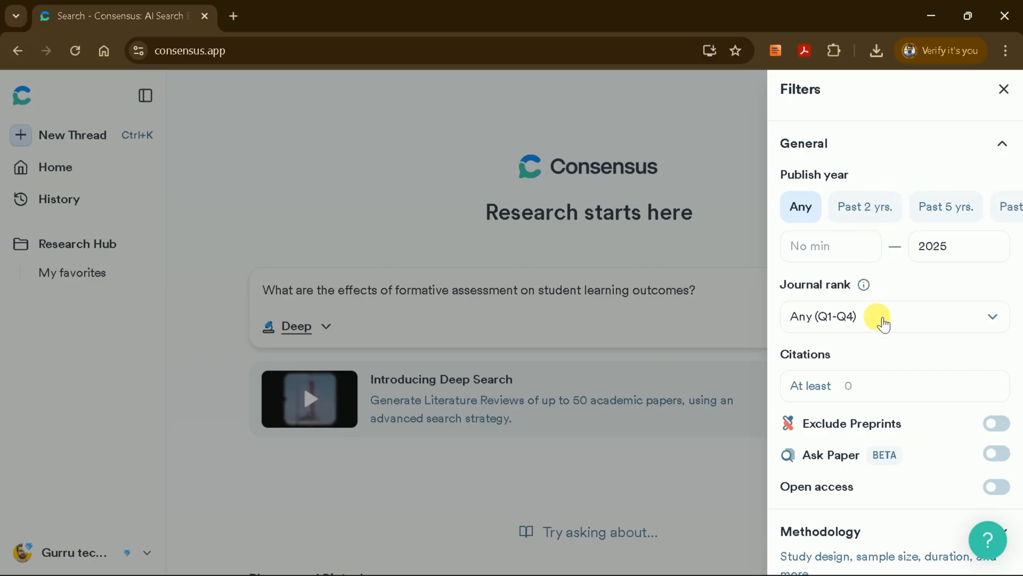
left_click(1003, 88)
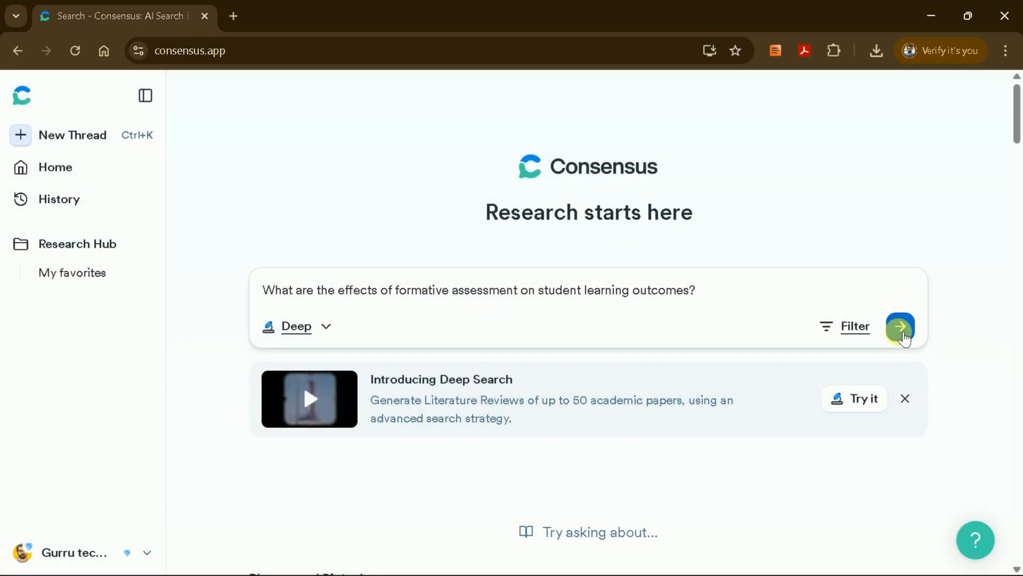
left_click(899, 326)
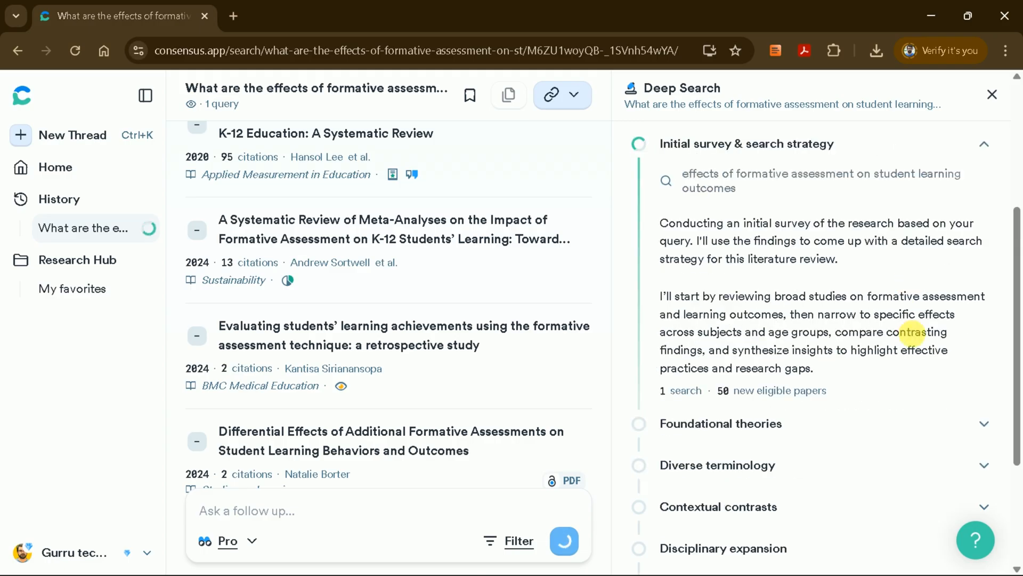
Step: Scroll the paper list while the Deep Search works through its research plan
scroll("down", 3)
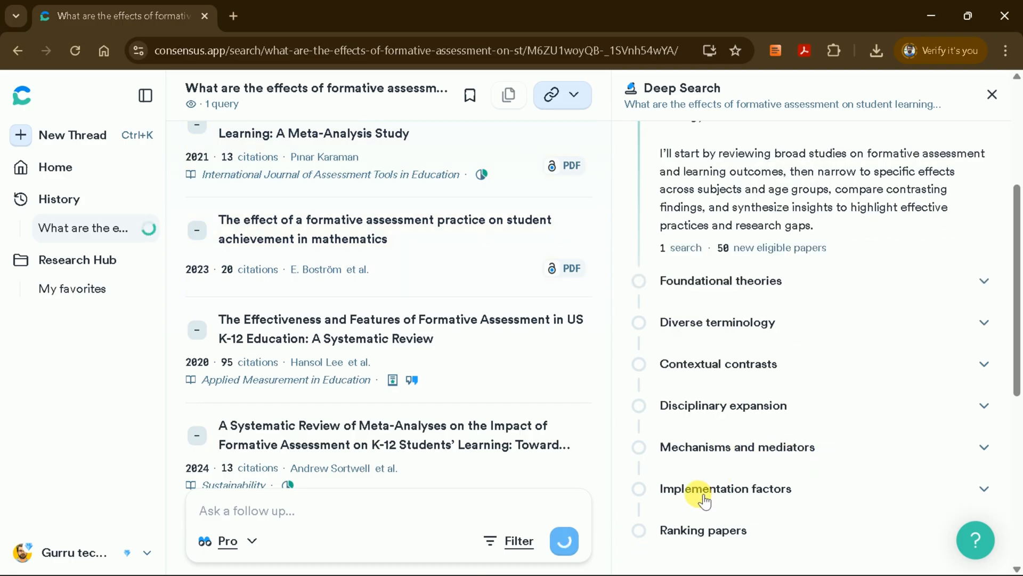
scroll("down", 3)
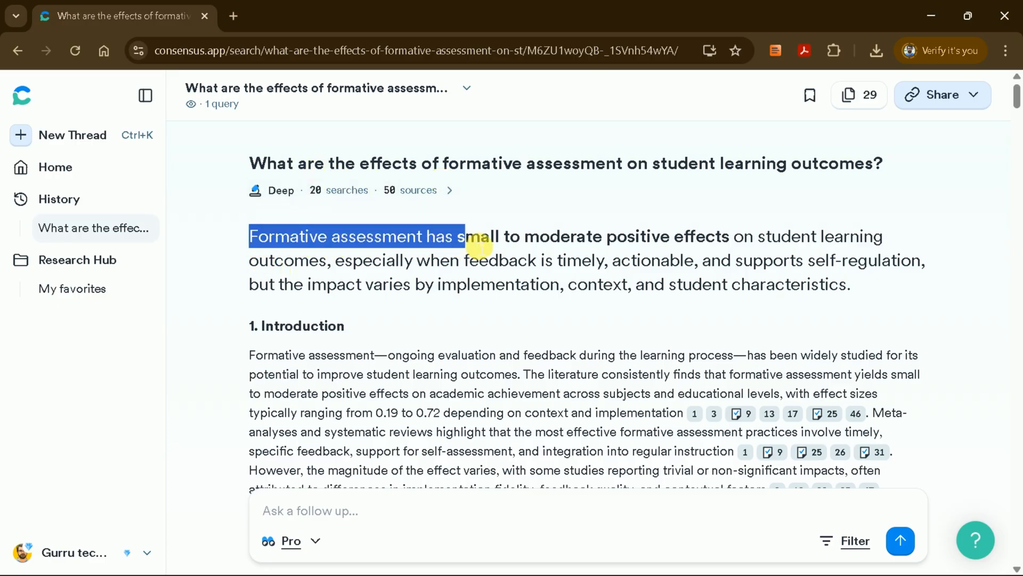
Step: Highlight the report's opening summary sentence and scroll into the Introduction
left_click_drag(477, 236, 718, 237)
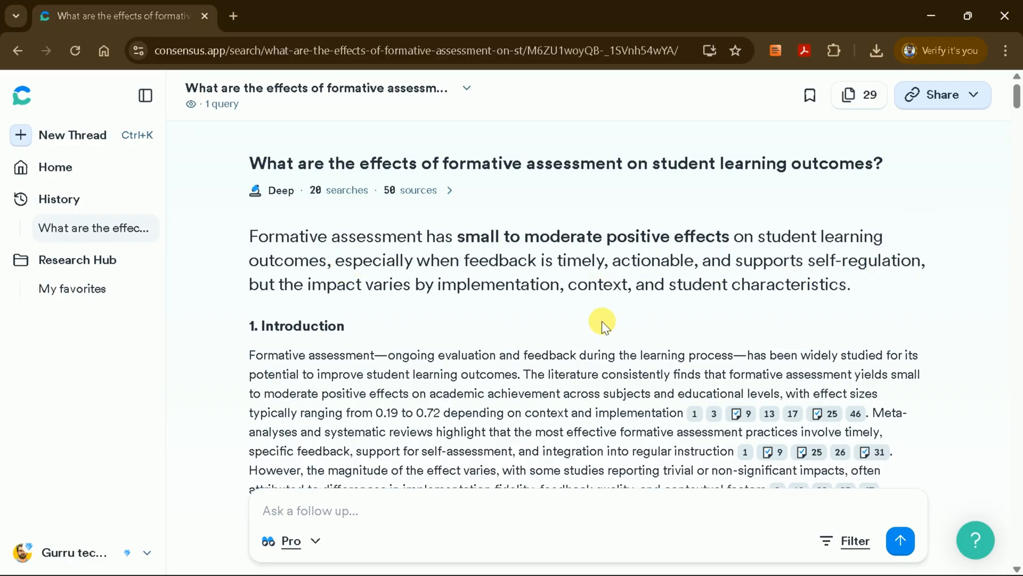
scroll("down", 3)
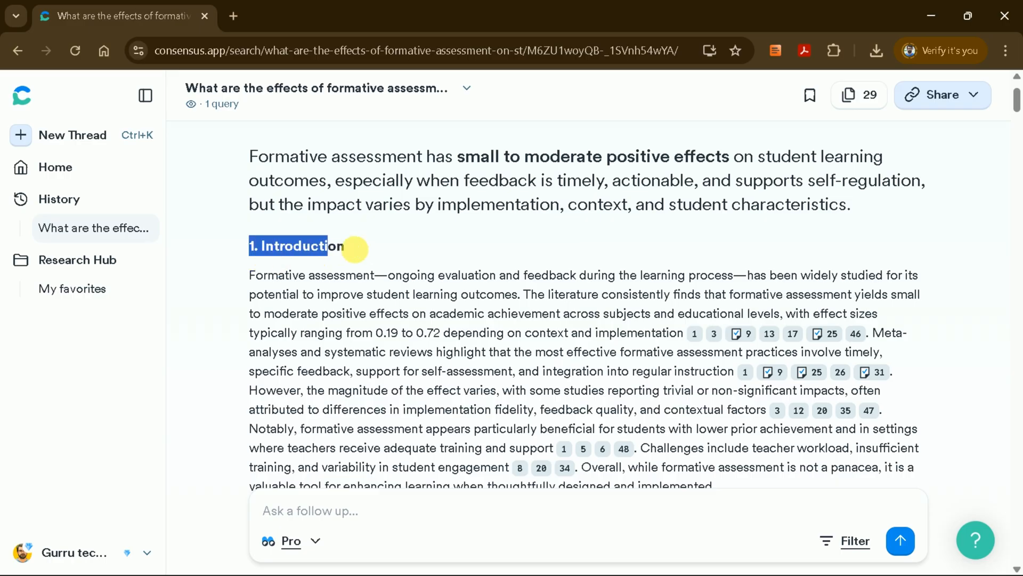
scroll("down", 3)
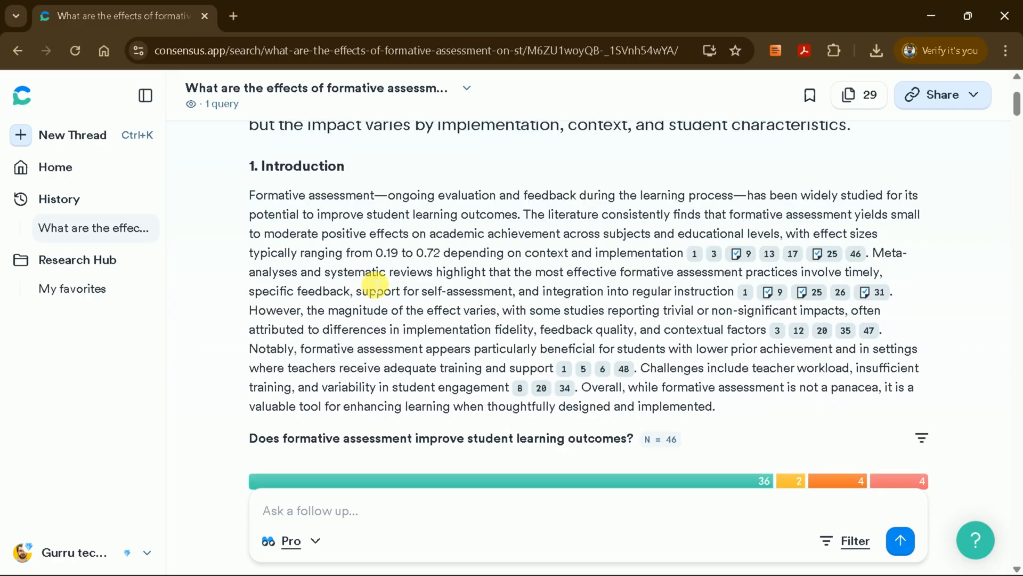
mouse_move(351, 215)
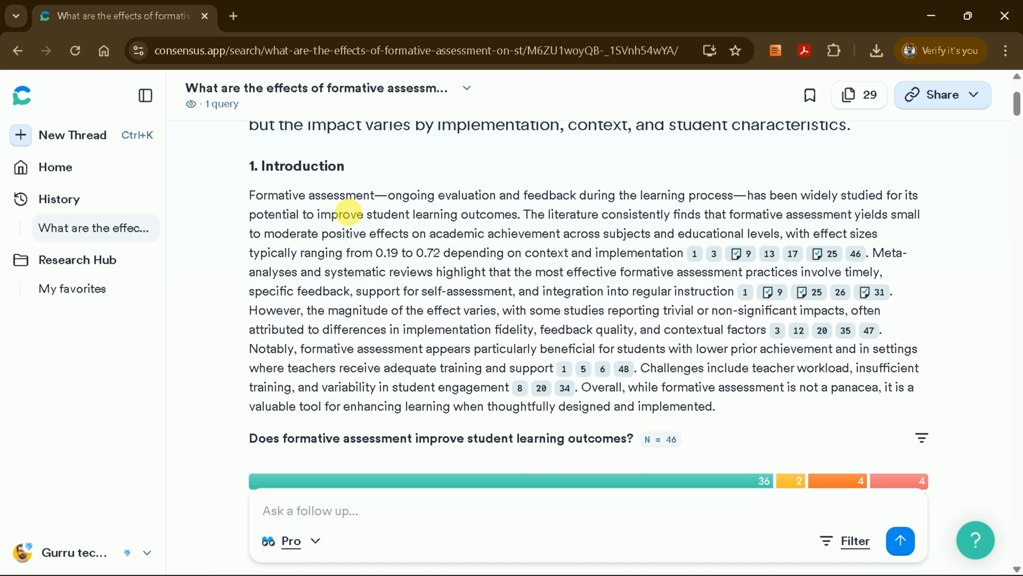
mouse_move(695, 254)
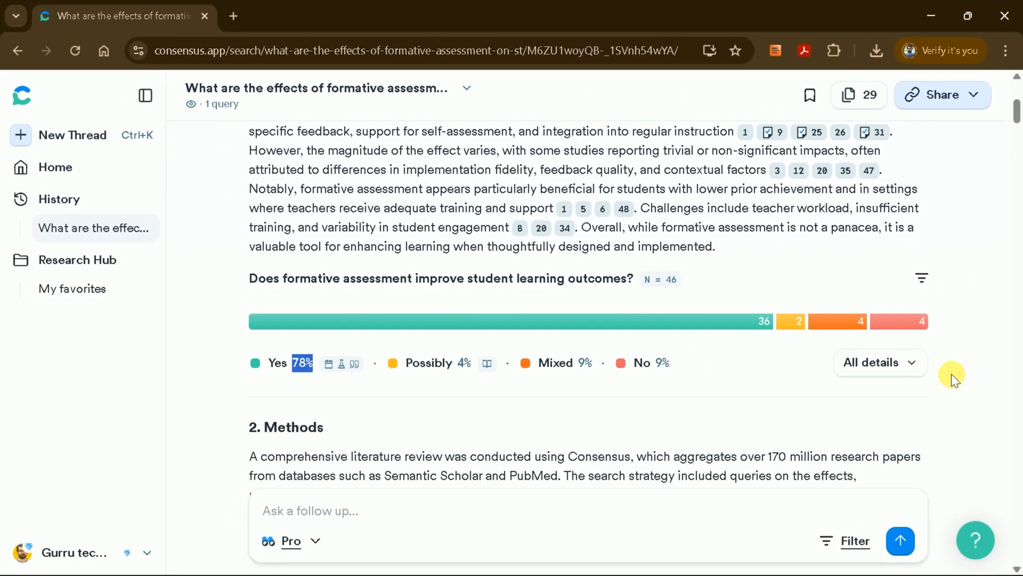
Step: Expand All details under the consensus meter to see the Yes/Possibly/Mixed/No breakdown
left_click(879, 363)
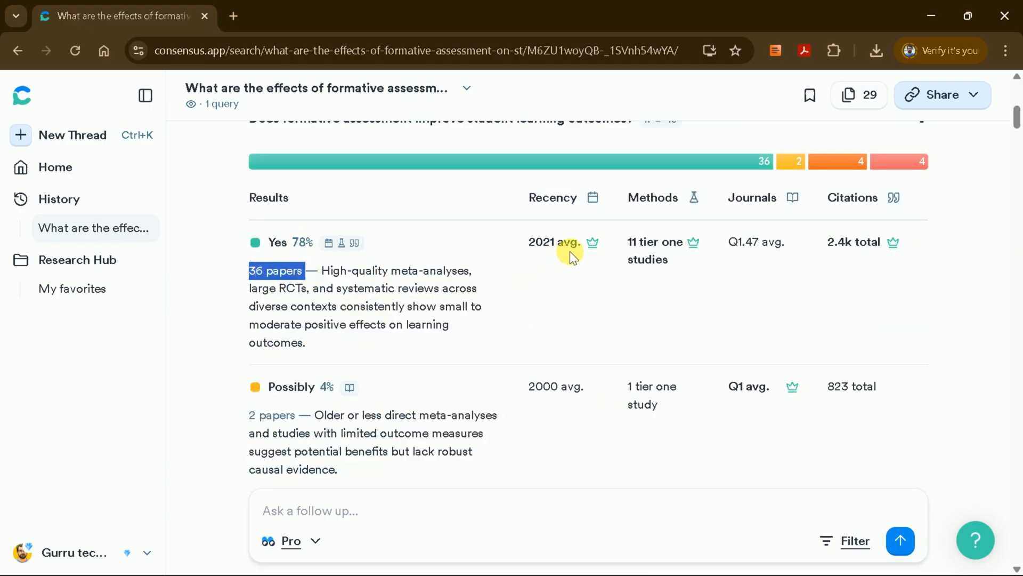
scroll("down", 3)
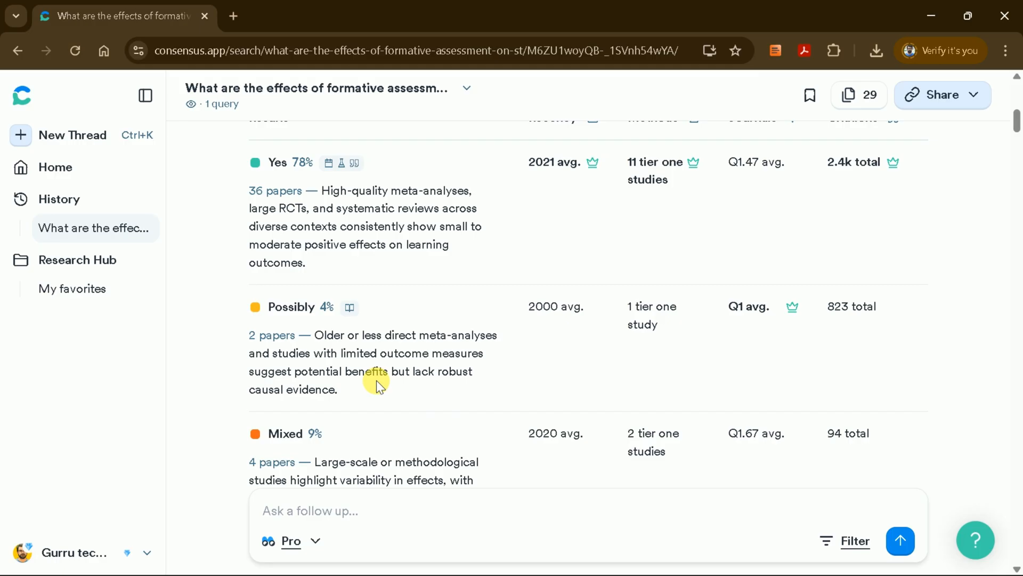
scroll("down", 3)
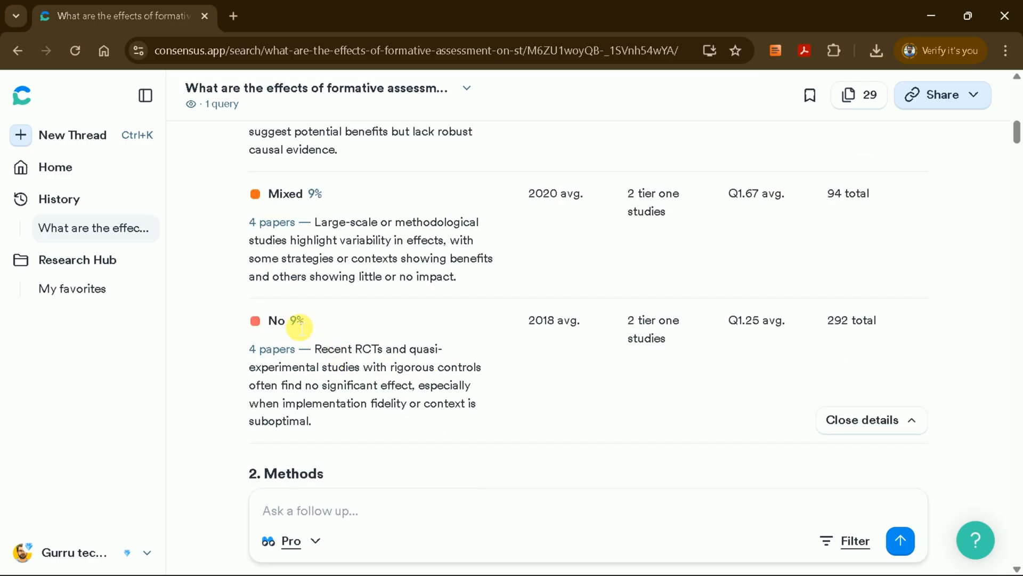
mouse_move(315, 324)
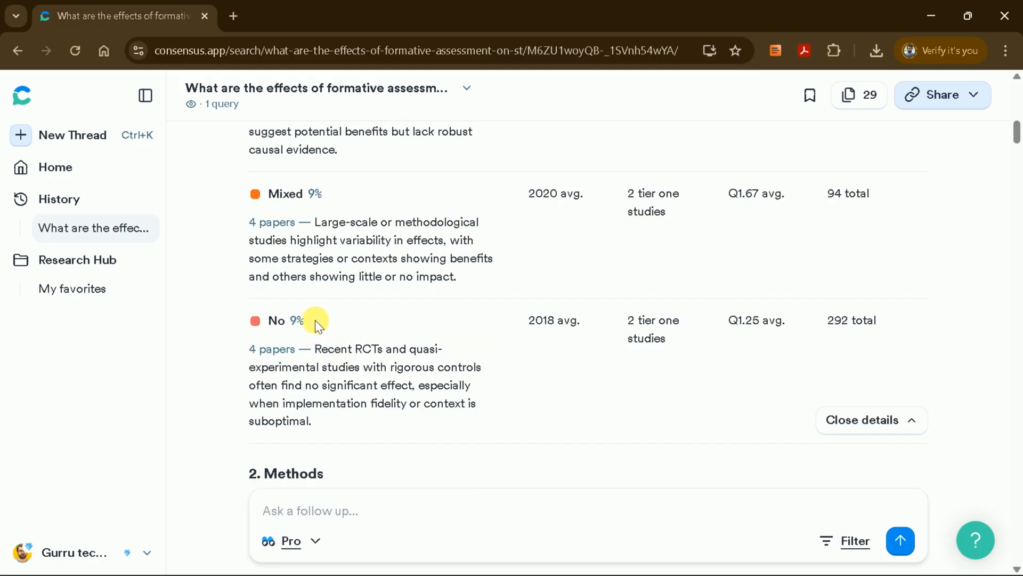
scroll("down", 3)
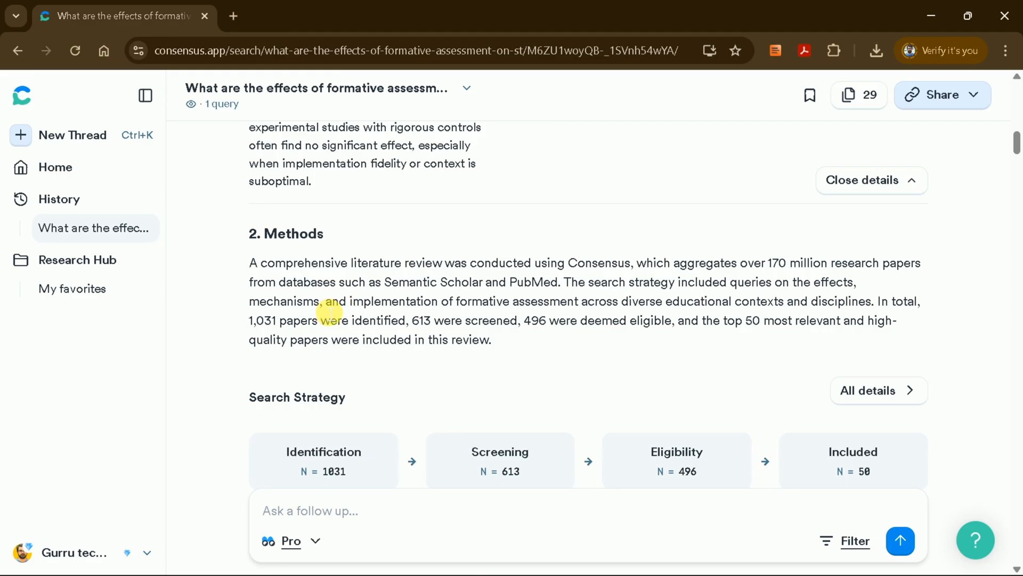
Step: Scroll through the Methods search strategy (1,031 identified, 50 included) to the Results section
scroll("down", 3)
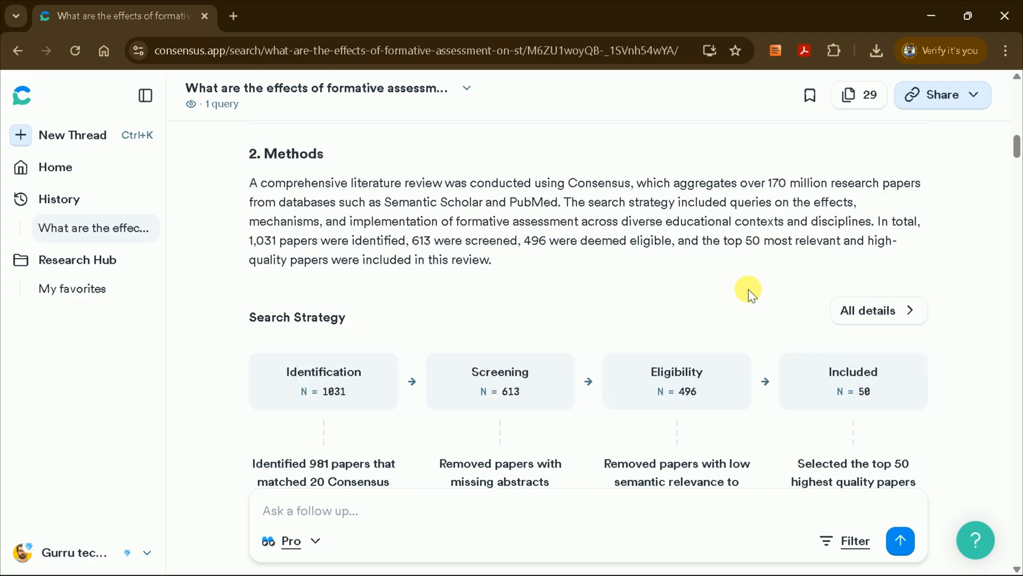
scroll("down", 3)
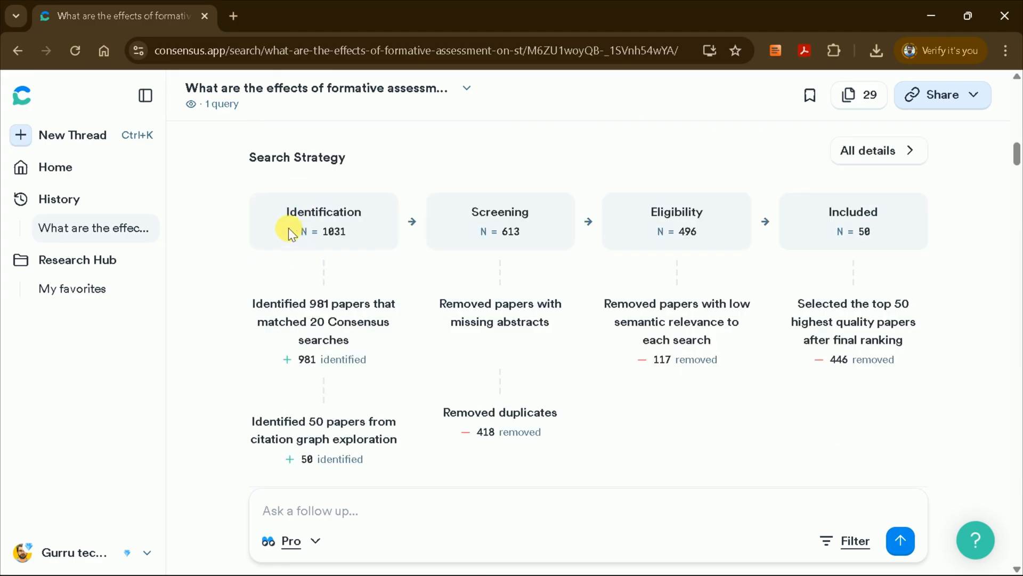
mouse_move(492, 237)
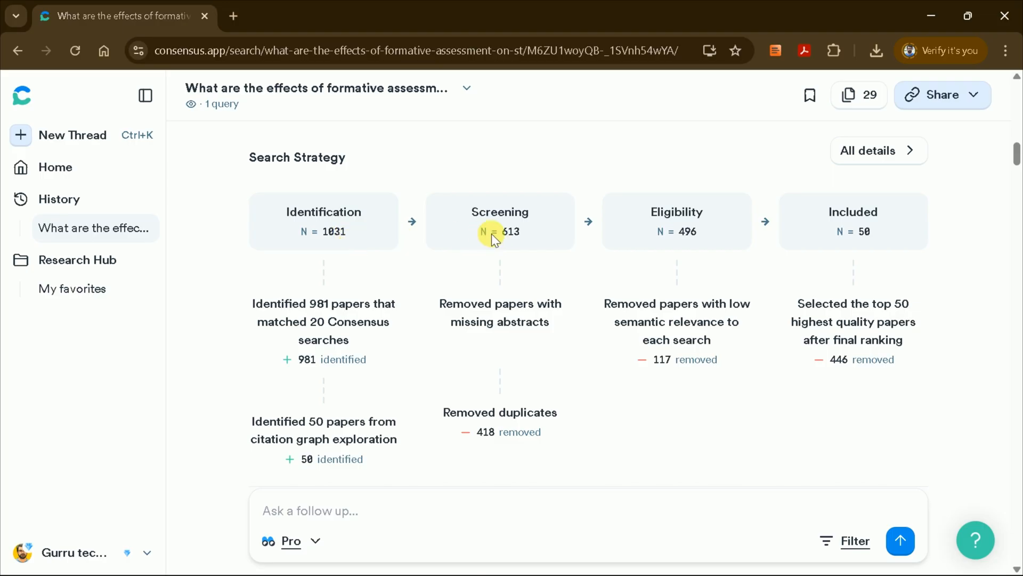
mouse_move(746, 236)
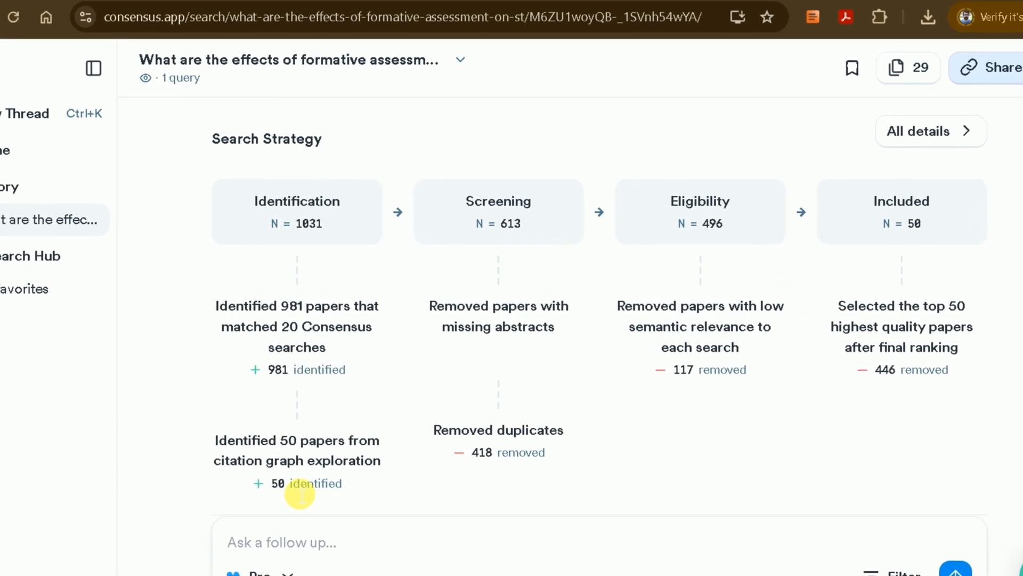
scroll("down", 3)
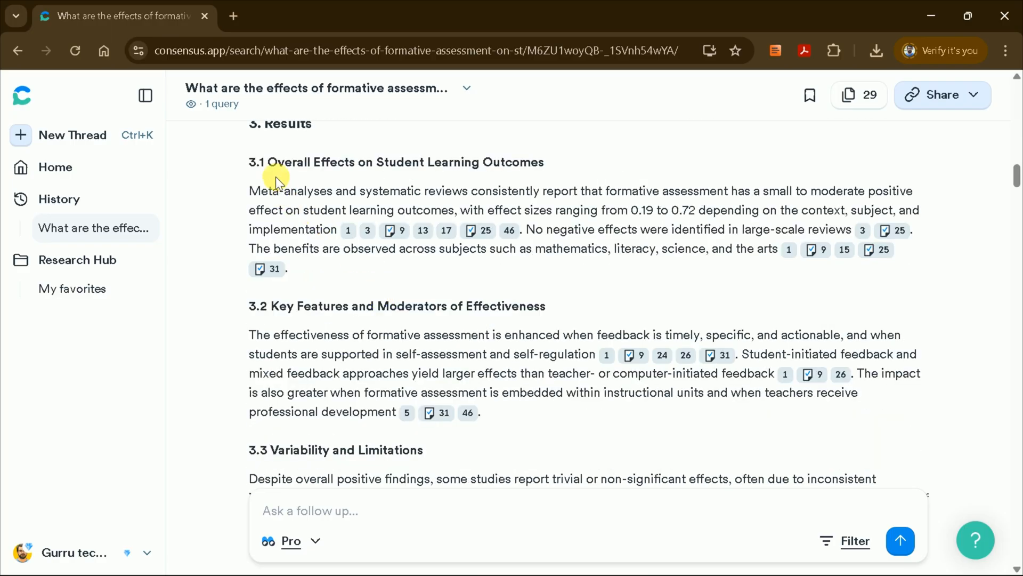
double_click(402, 162)
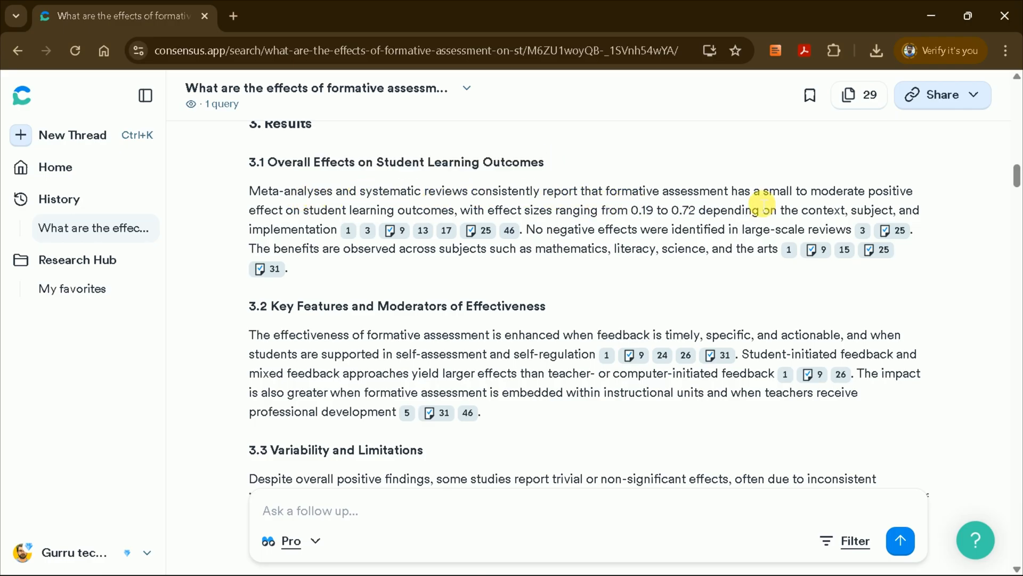
scroll("down", 3)
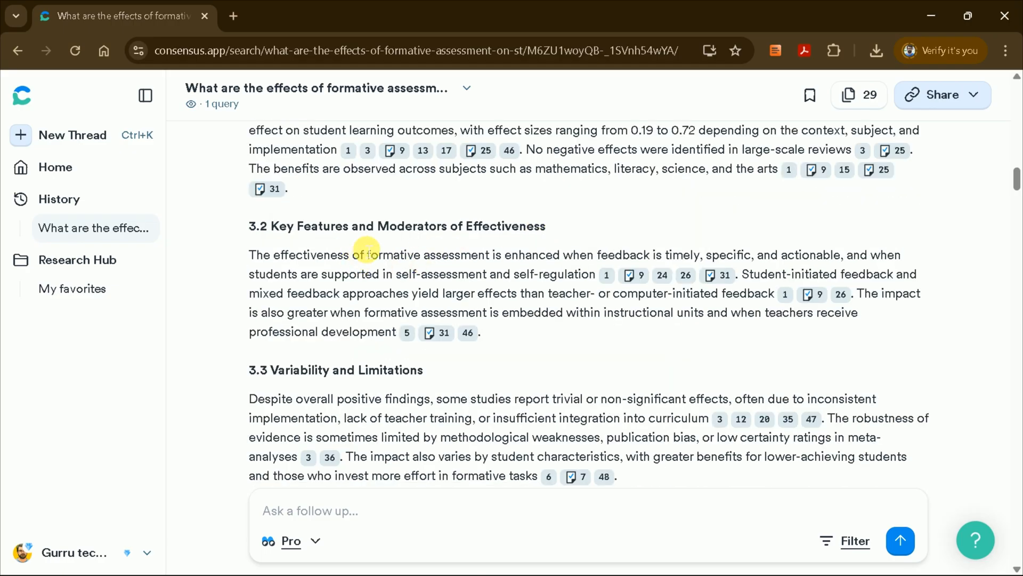
scroll("down", 3)
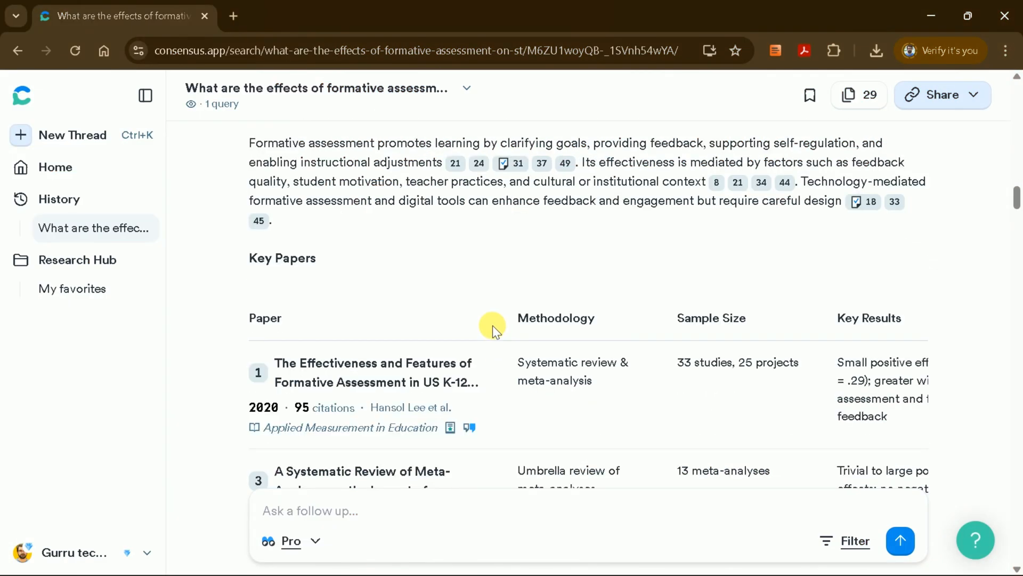
mouse_move(289, 286)
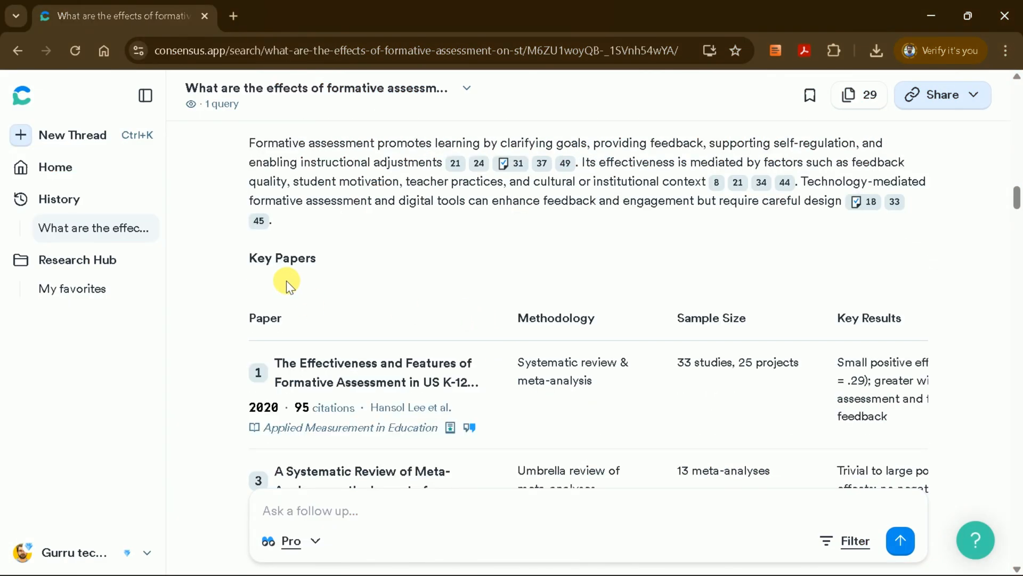
scroll("down", 3)
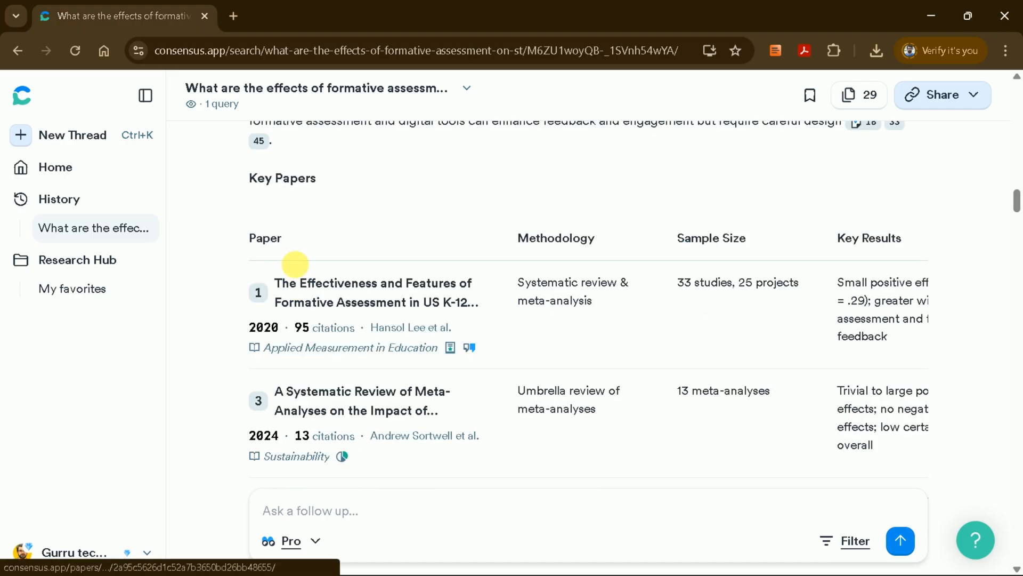
scroll("down", 3)
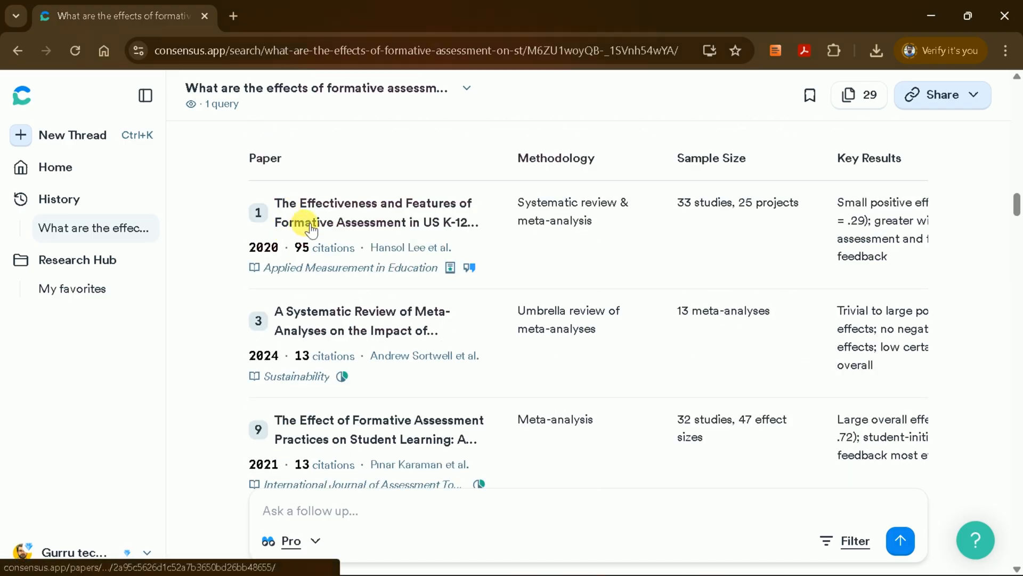
scroll("down", 3)
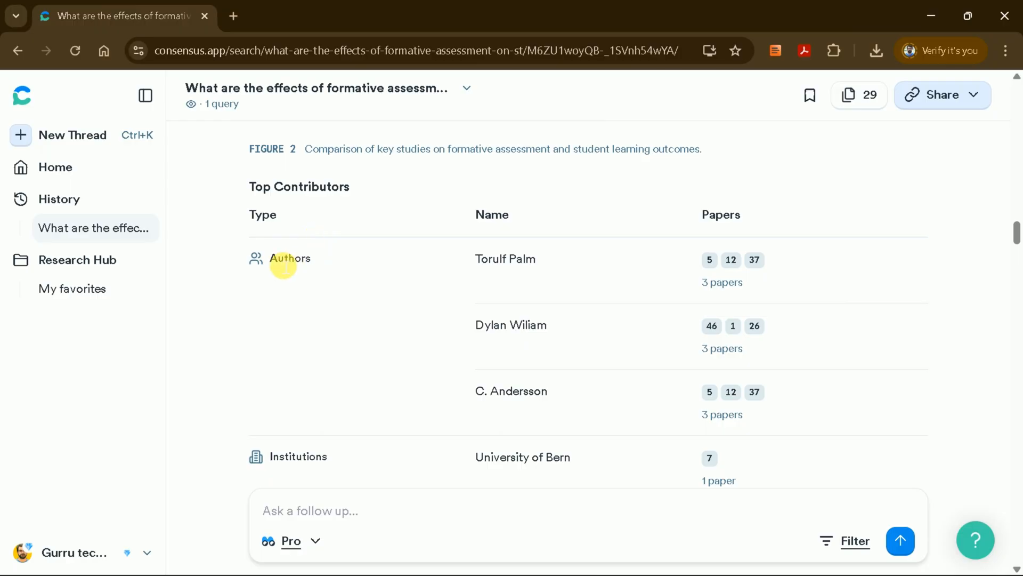
double_click(505, 259)
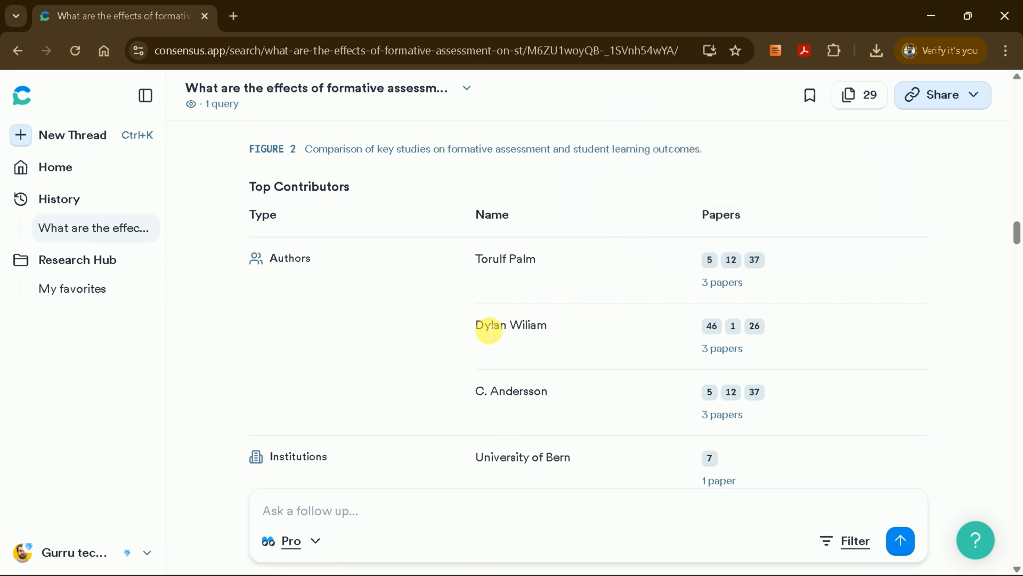
scroll("down", 3)
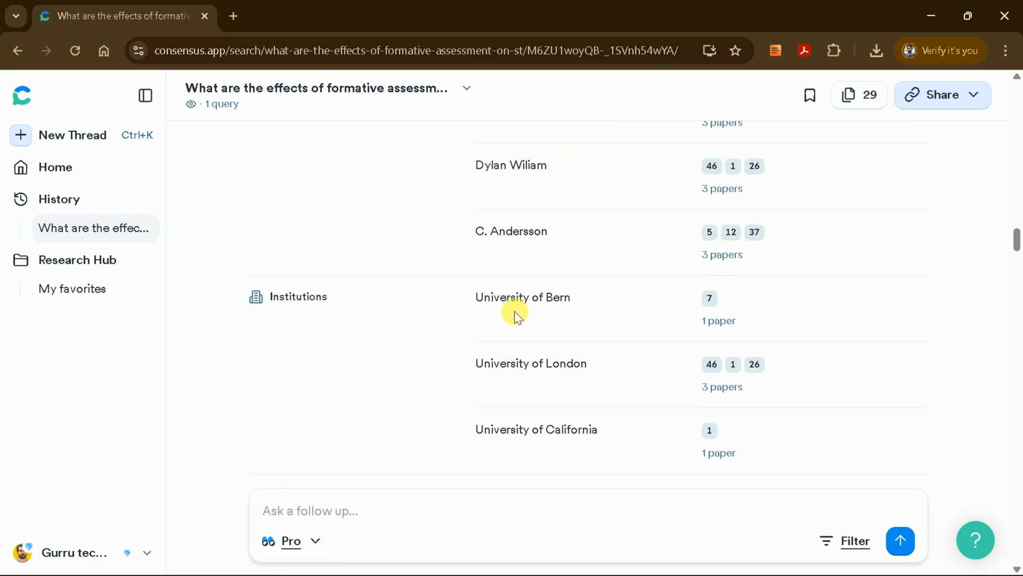
scroll("down", 3)
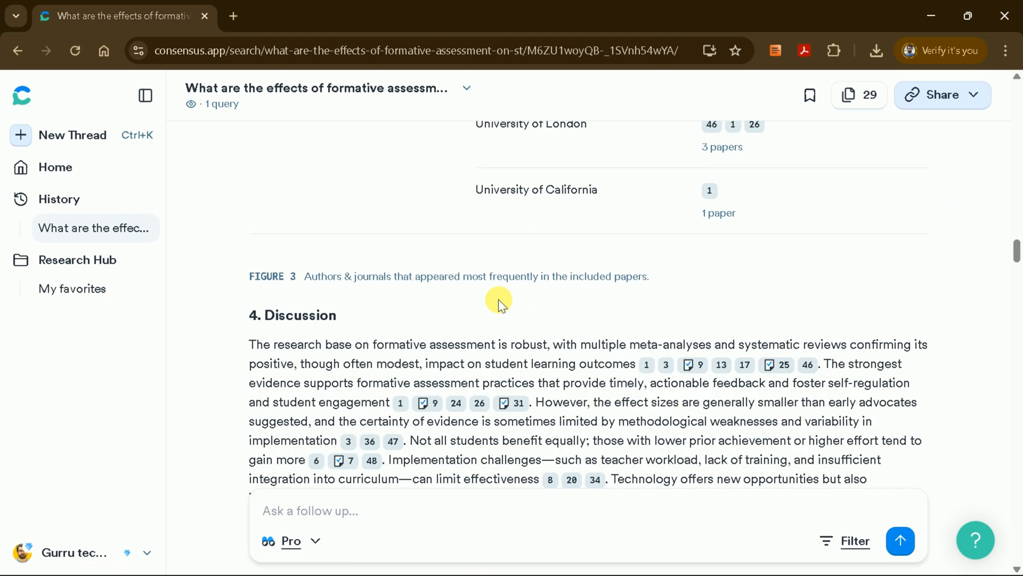
scroll("down", 3)
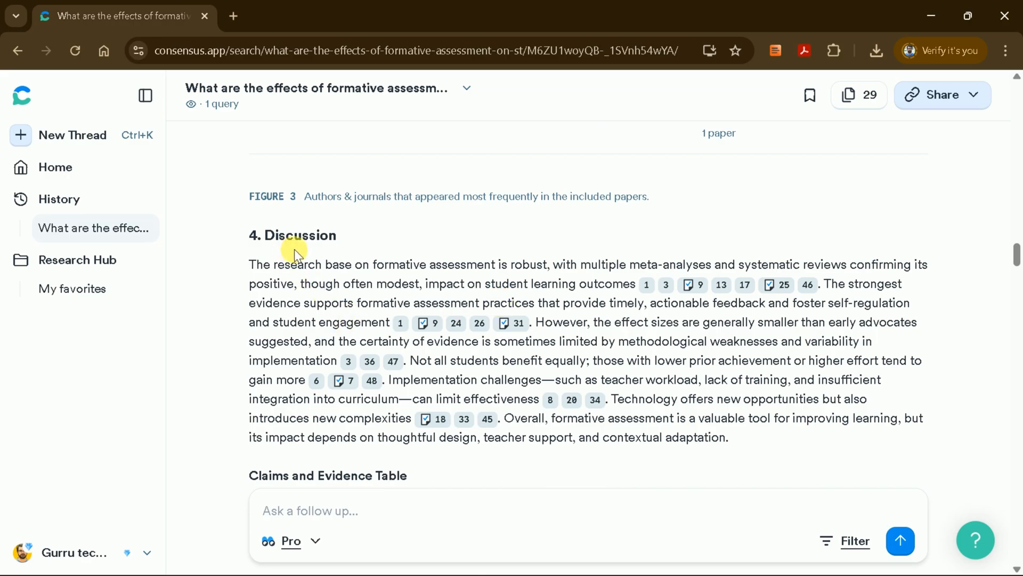
mouse_move(280, 249)
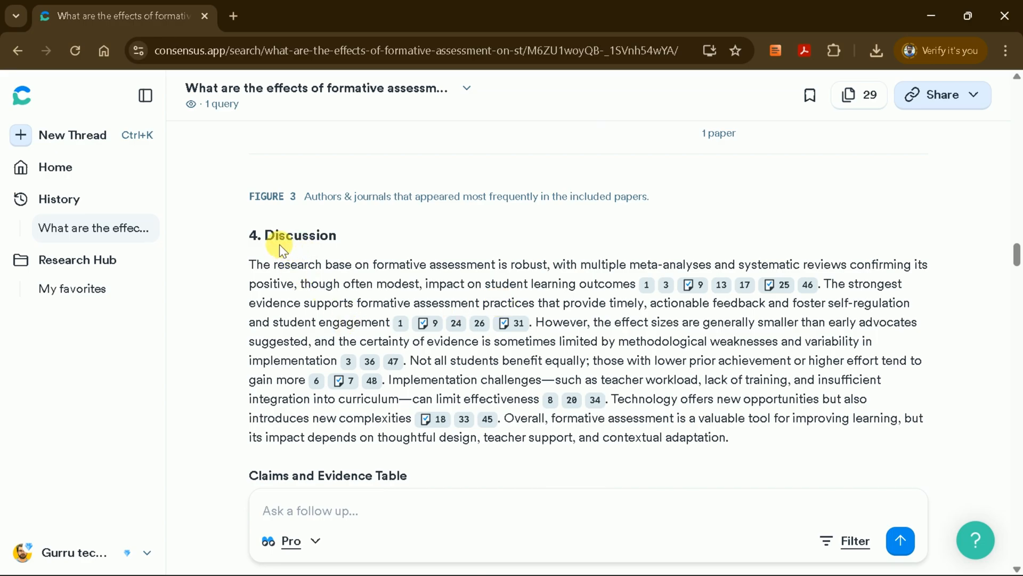
mouse_move(542, 272)
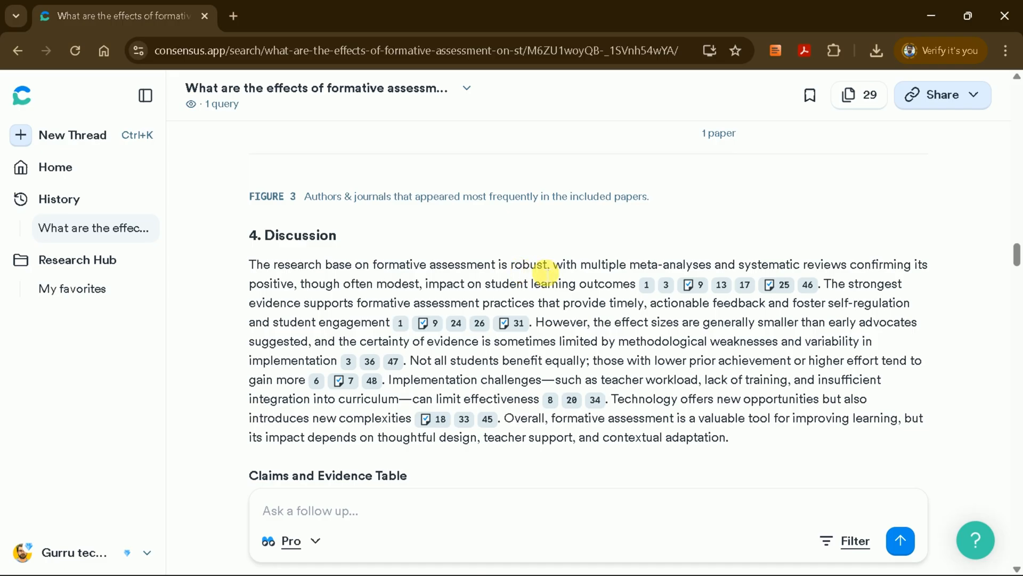
scroll("down", 3)
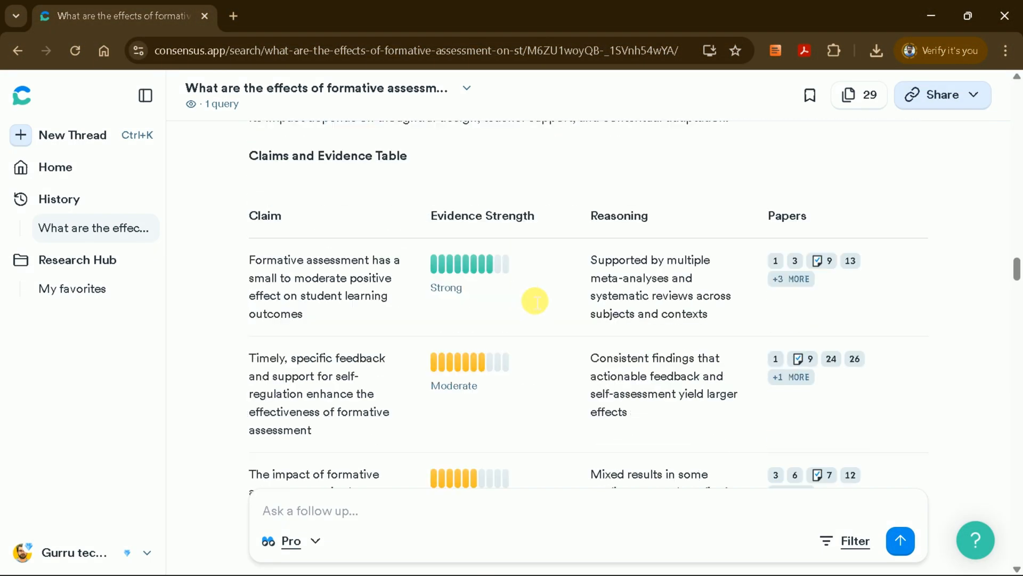
mouse_move(401, 178)
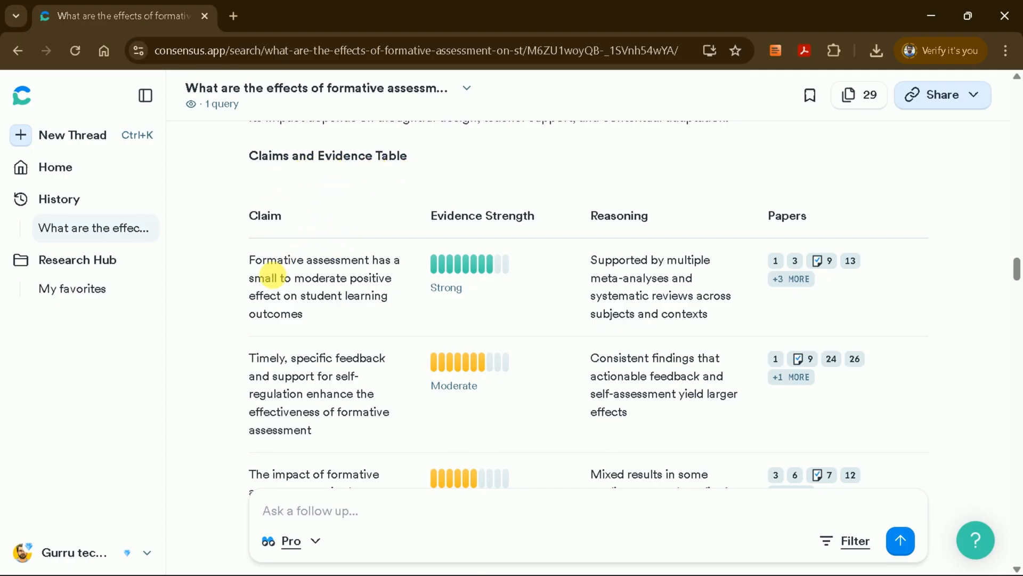
scroll("down", 3)
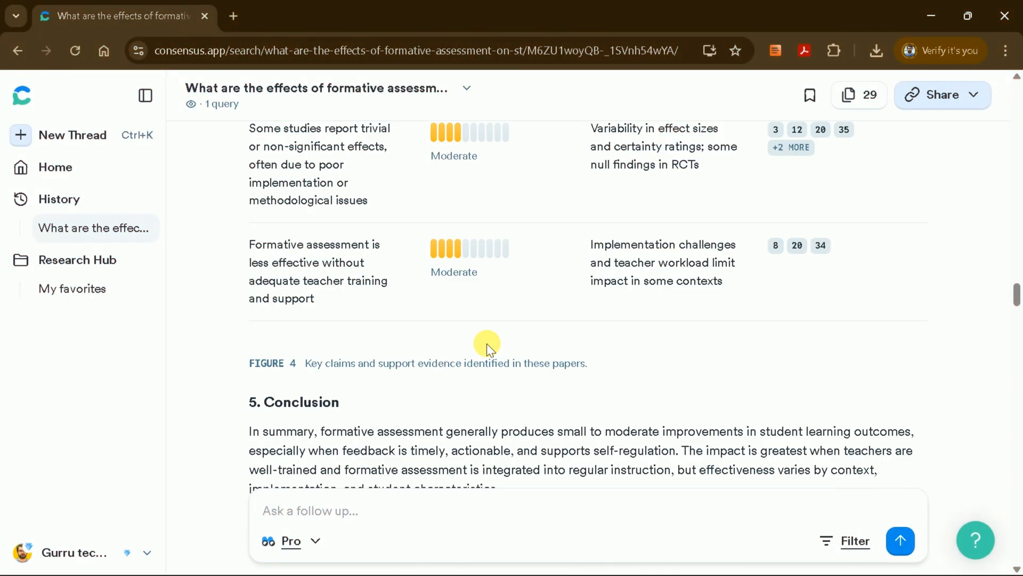
scroll("down", 3)
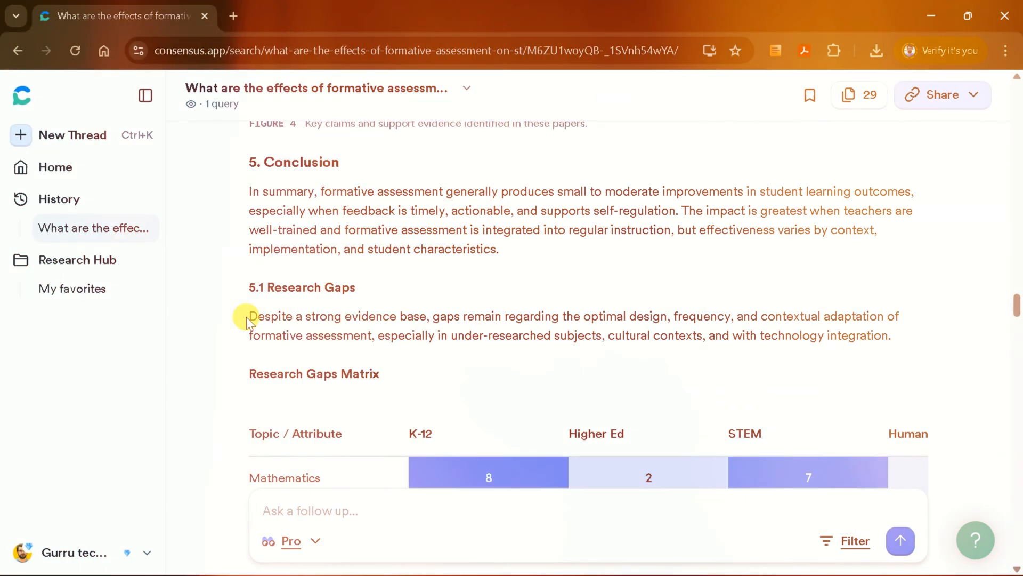
left_click_drag(249, 315, 390, 315)
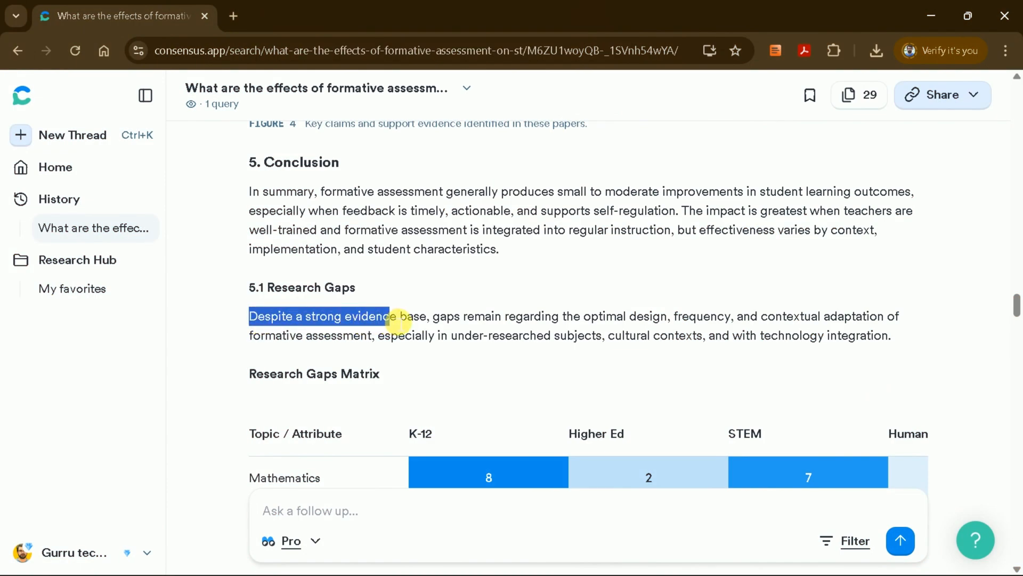
scroll("down", 3)
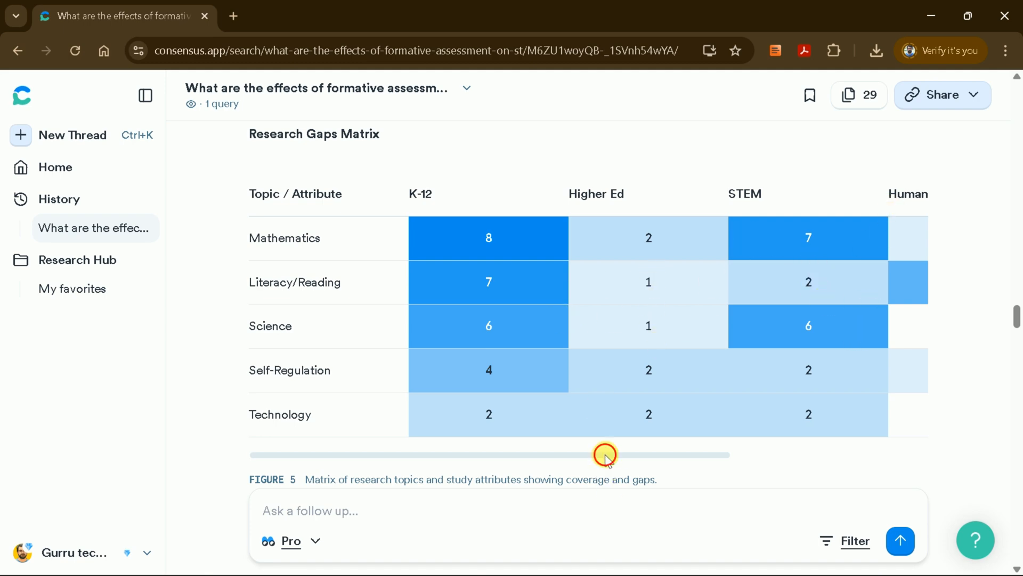
scroll("down", 3)
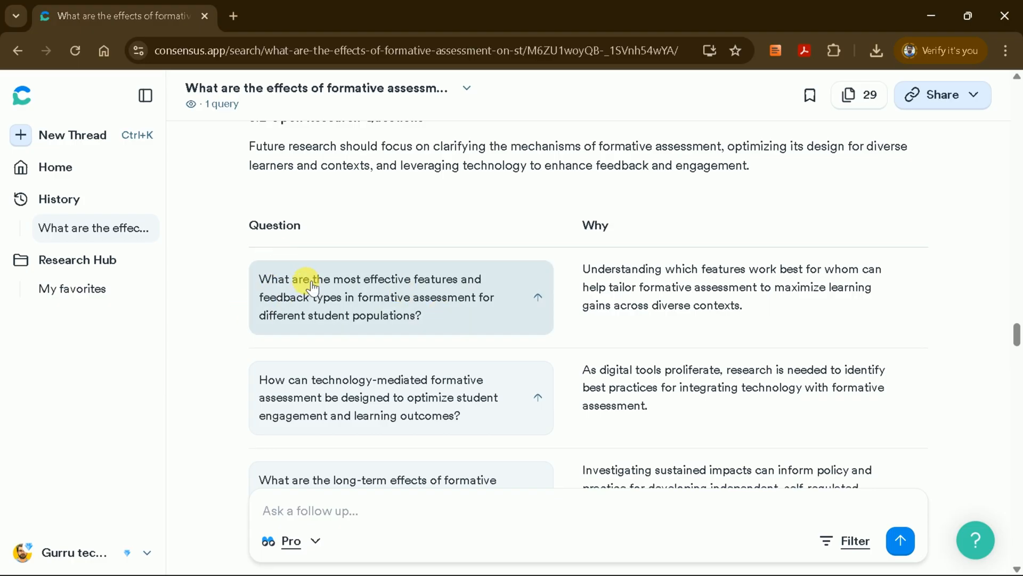
scroll("down", 3)
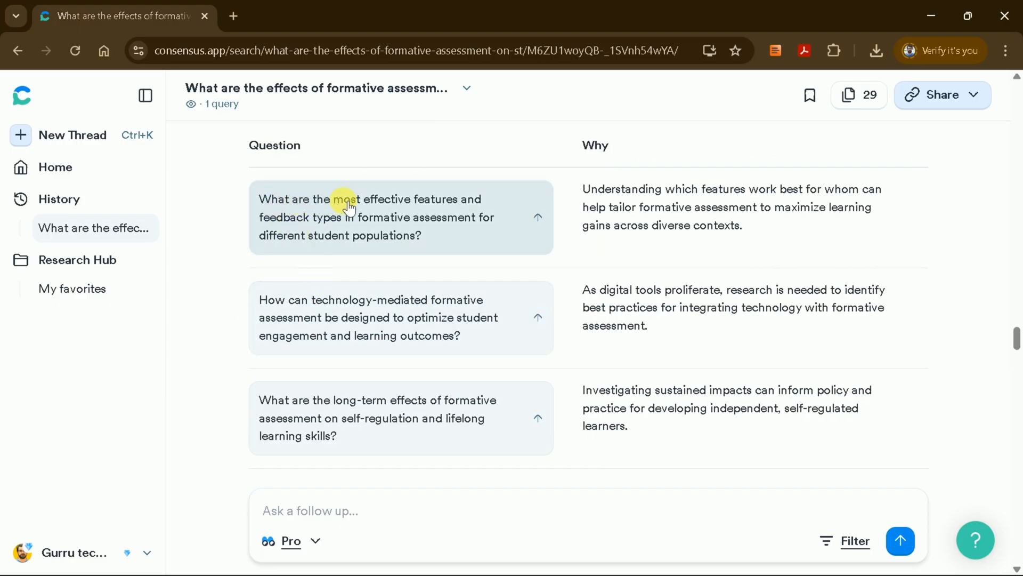
scroll("down", 3)
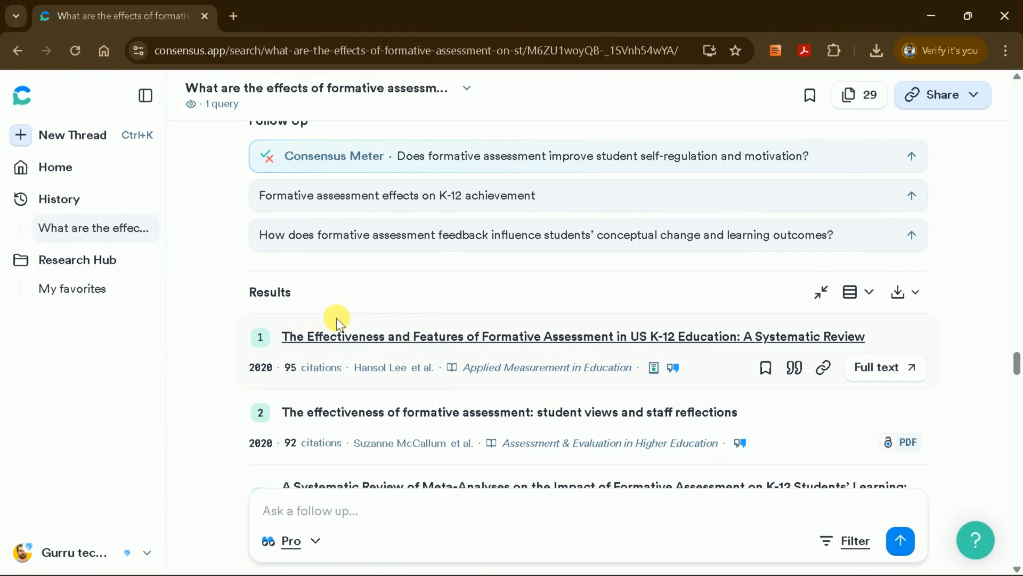
scroll("down", 3)
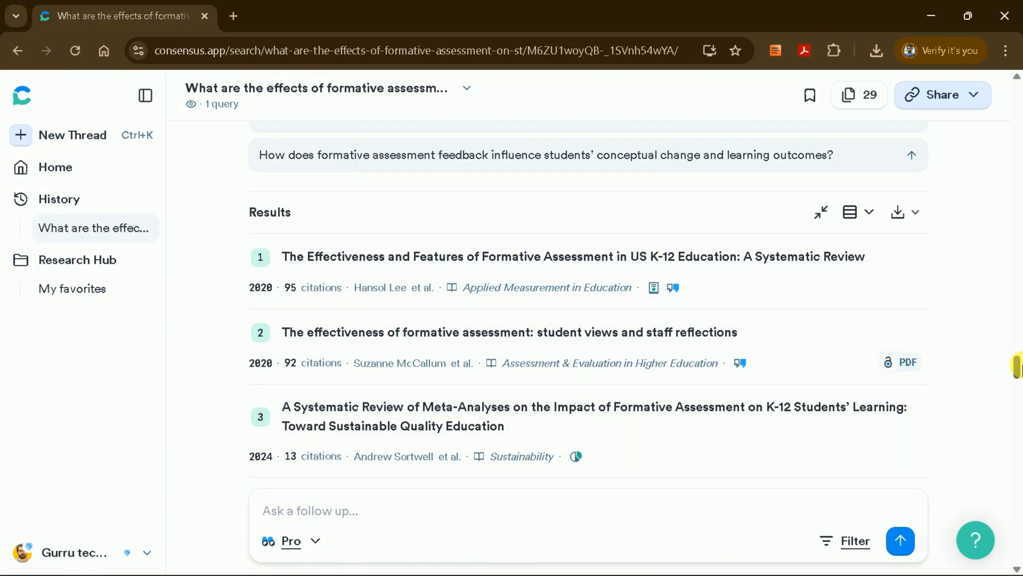
scroll("down", 3)
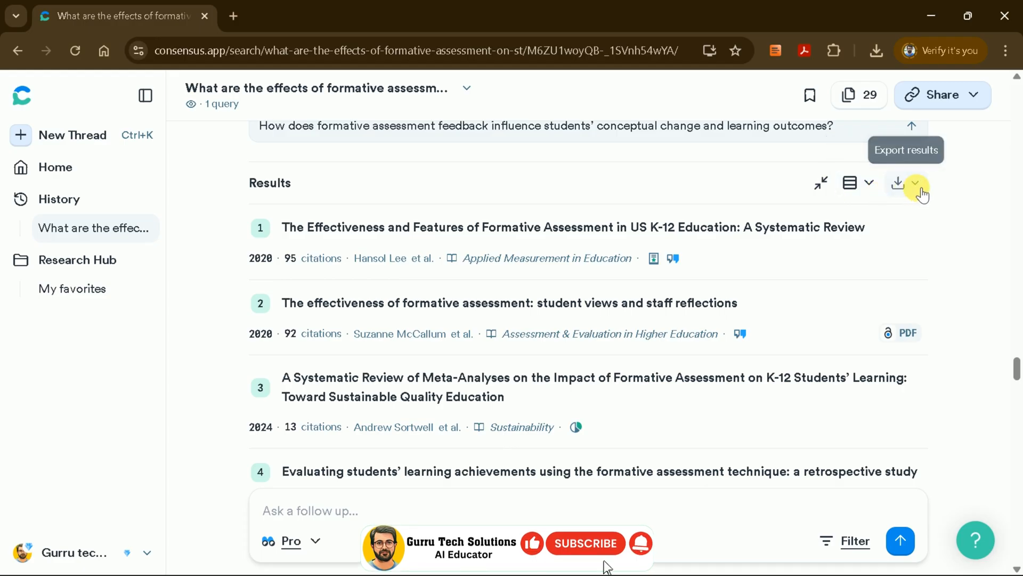
left_click(915, 183)
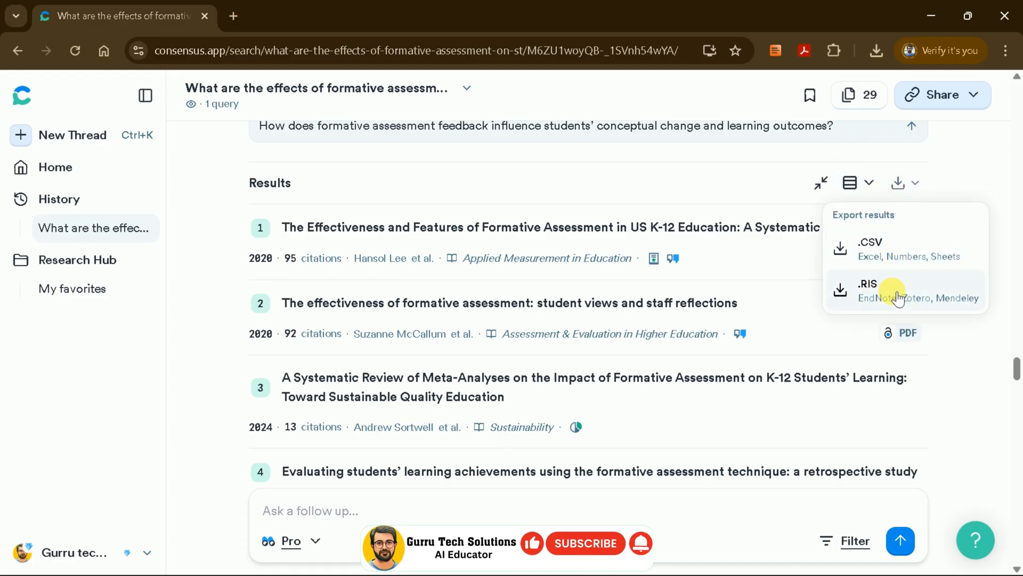
scroll("down", 3)
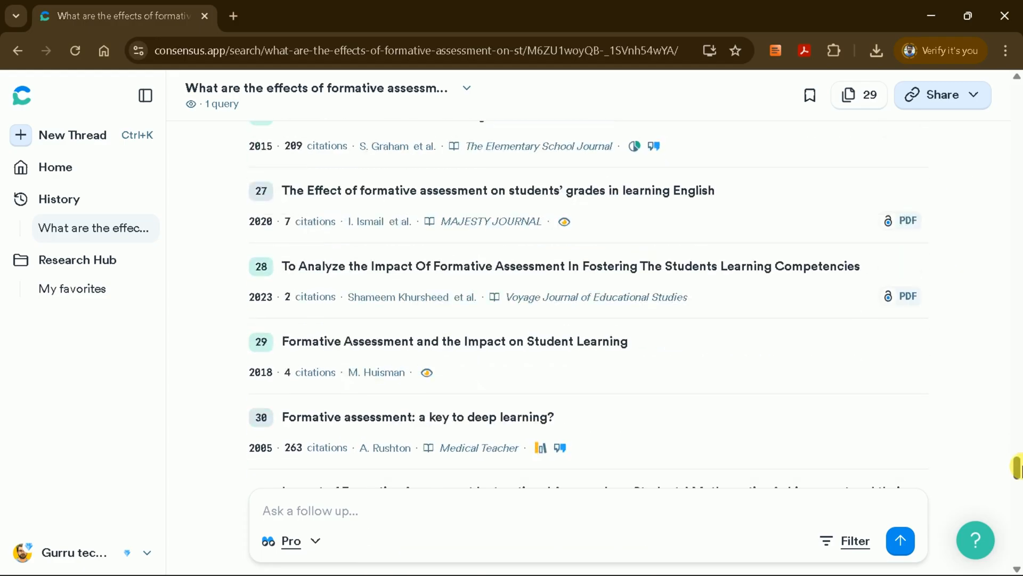
scroll("down", 3)
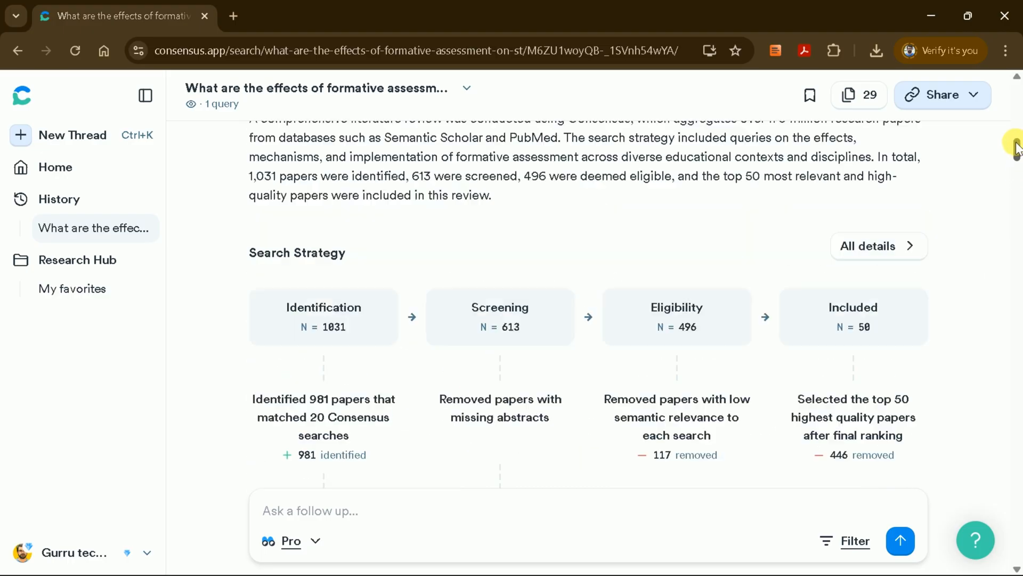
scroll("down", 3)
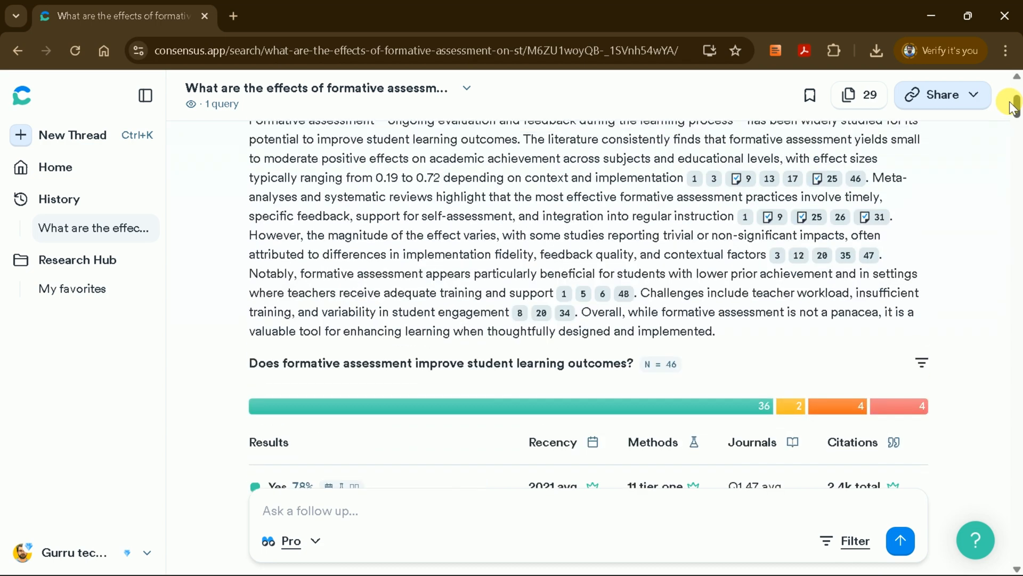
scroll("up", 3)
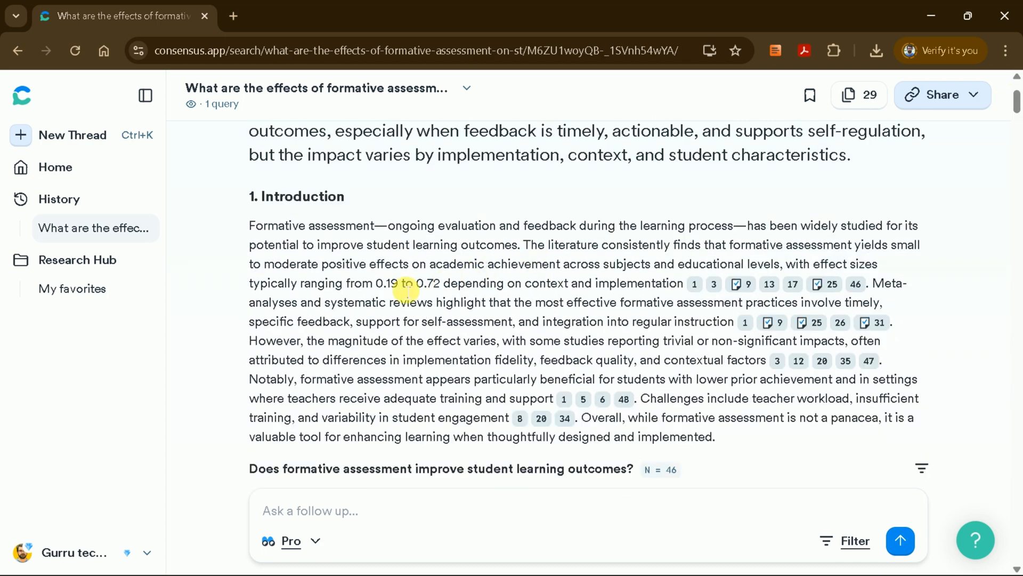